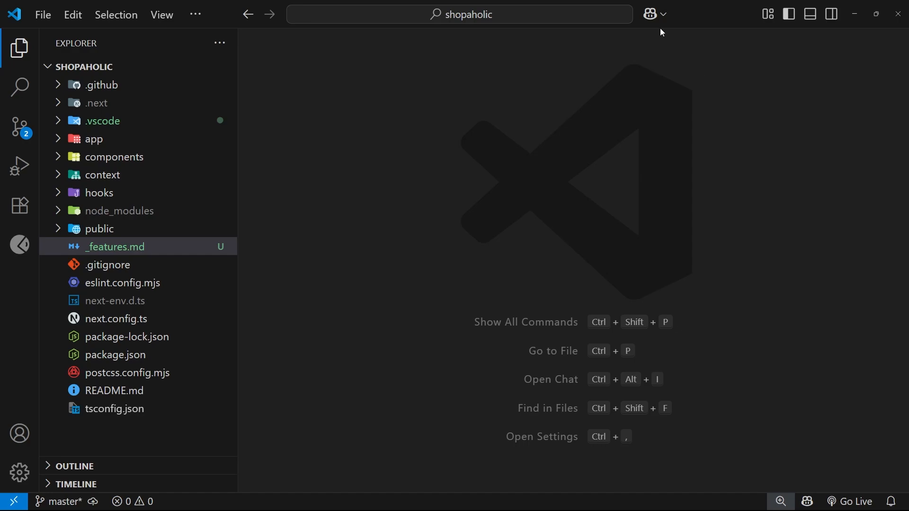
pyautogui.moveTo(679, 137)
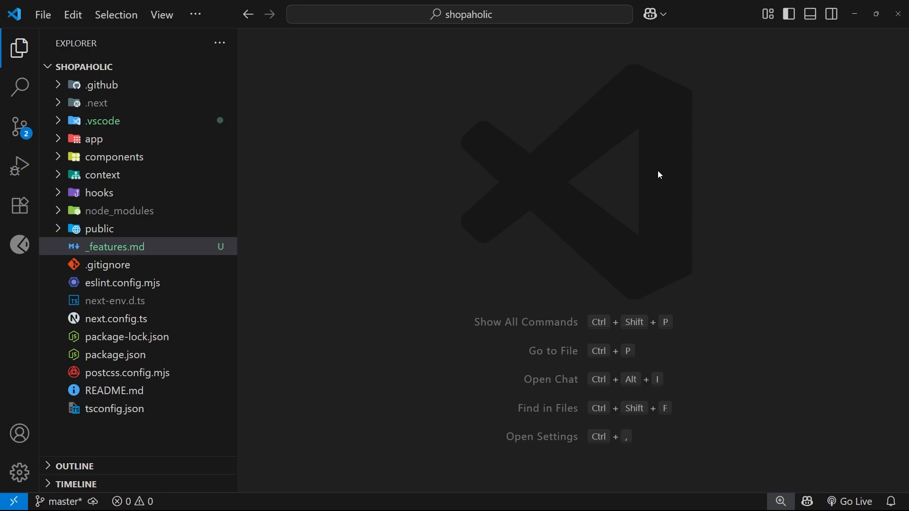
pyautogui.moveTo(597, 162)
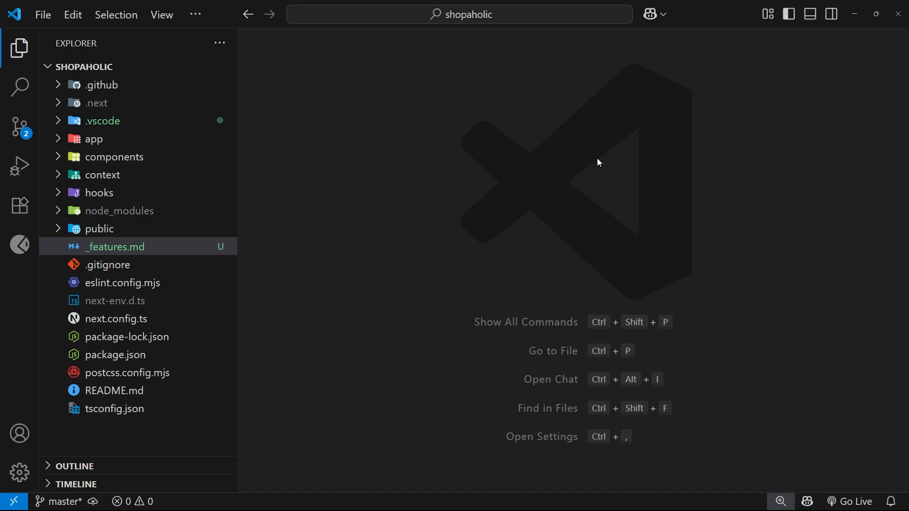
pyautogui.moveTo(460, 255)
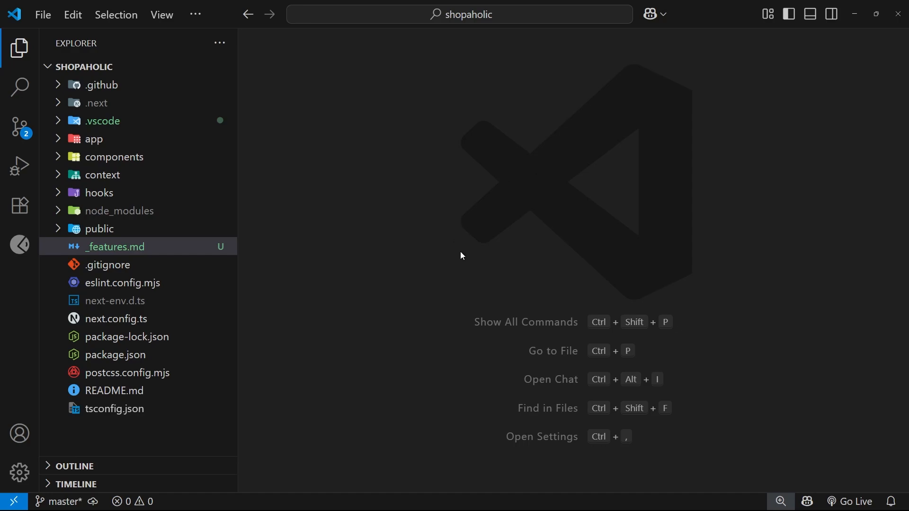
pyautogui.moveTo(428, 323)
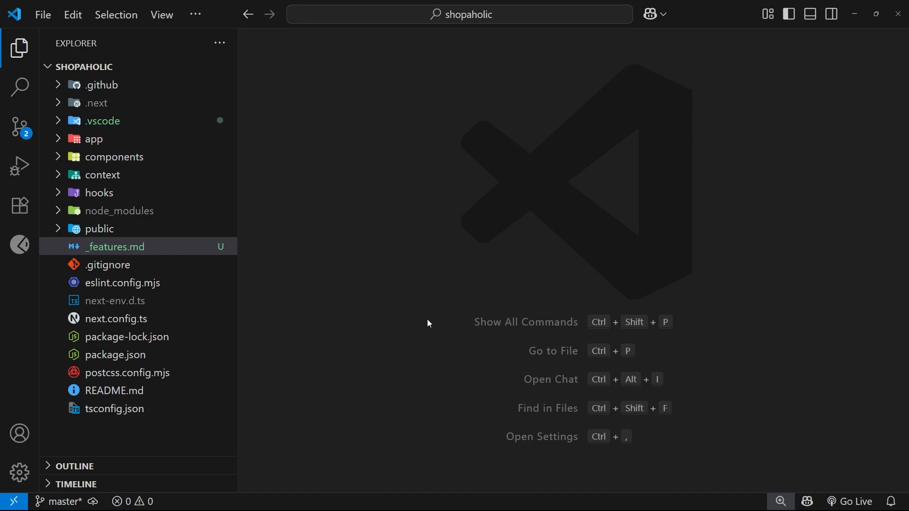
pyautogui.moveTo(115, 249)
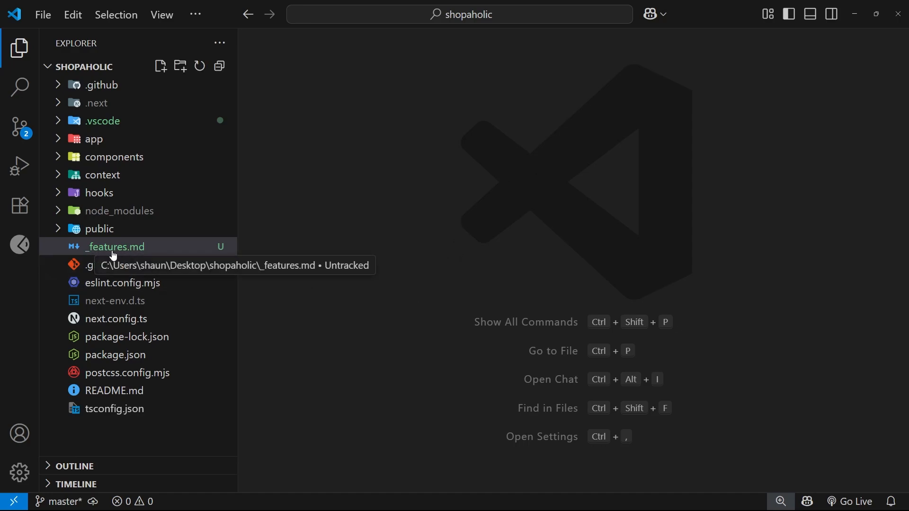
pyautogui.moveTo(121, 253)
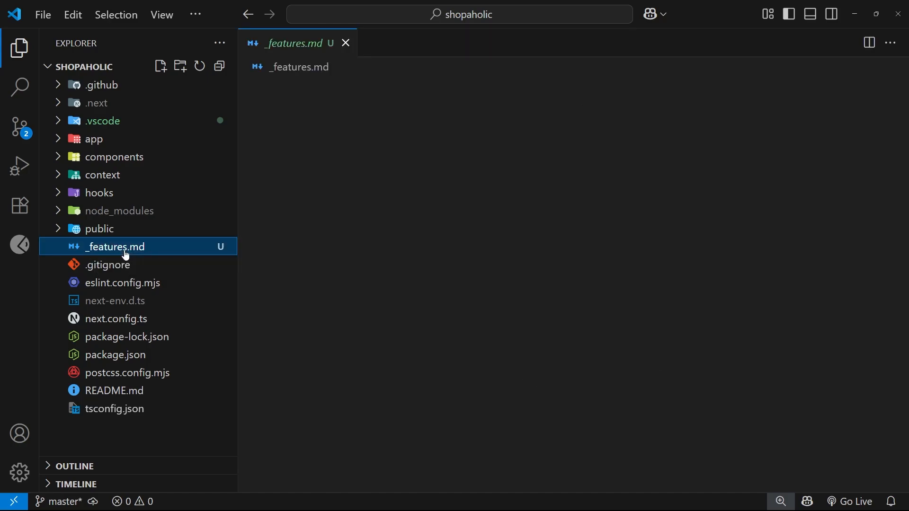
# Preview _features.md rendered, hiding the sidebar and closing the raw source tab.
pyautogui.click(114, 246)
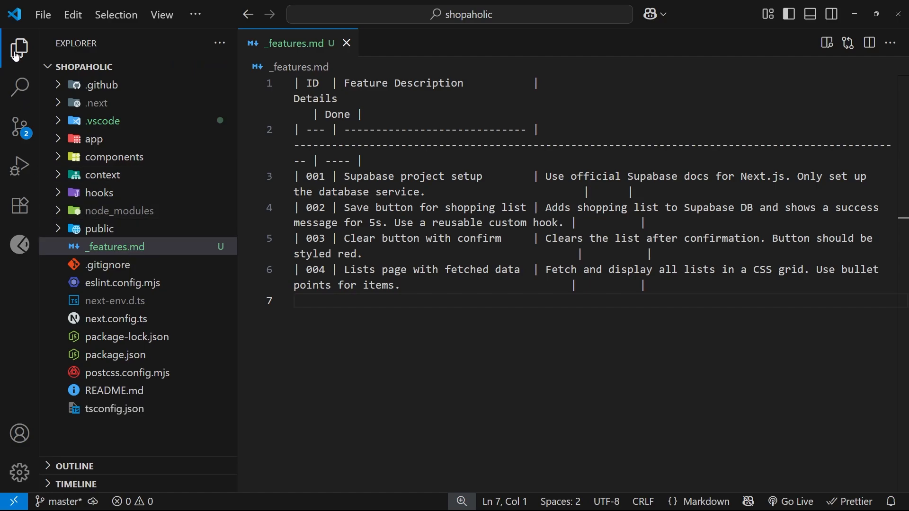
pyautogui.click(20, 47)
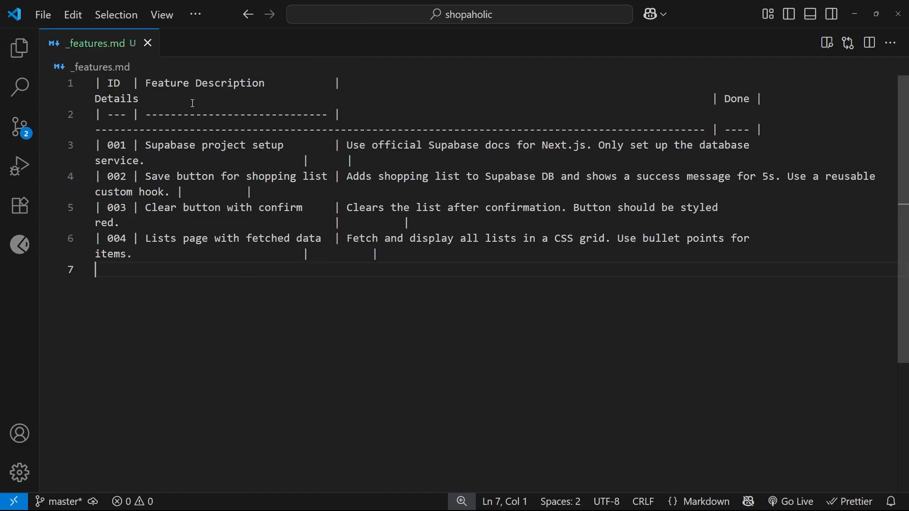
pyautogui.moveTo(440, 144)
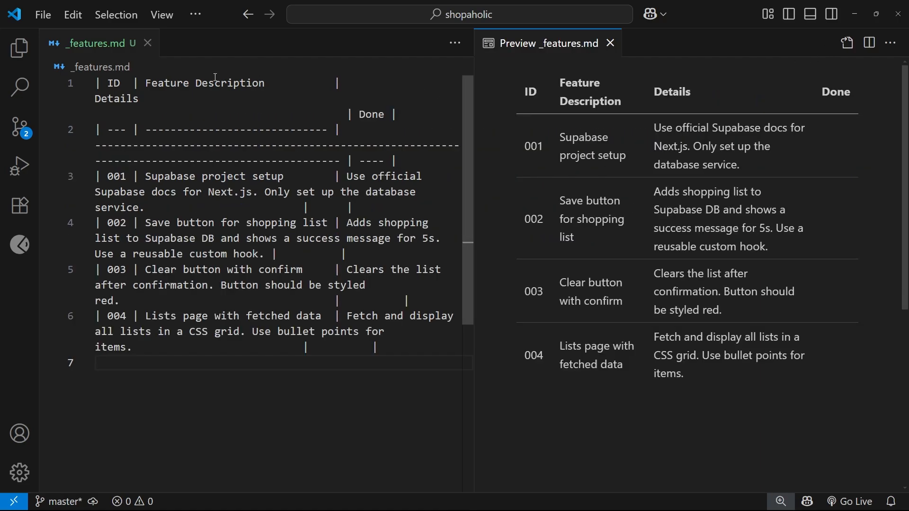
pyautogui.click(148, 43)
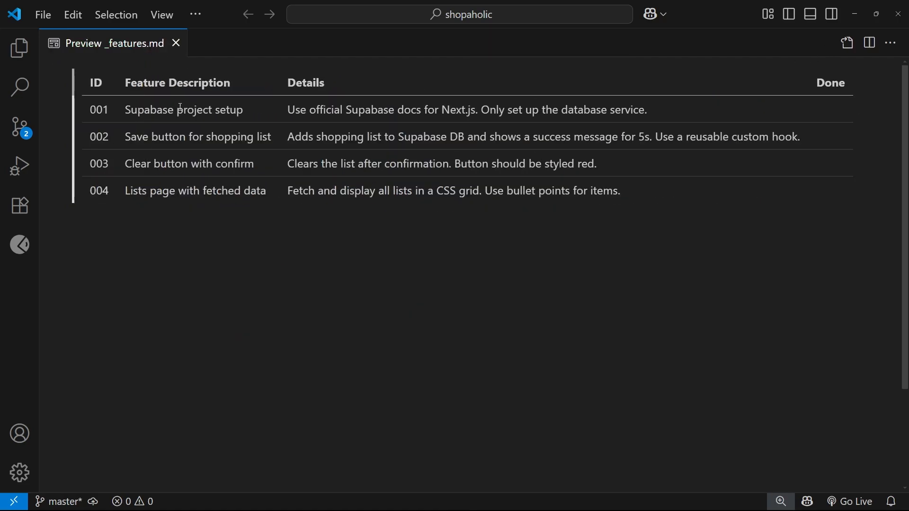
pyautogui.moveTo(709, 237)
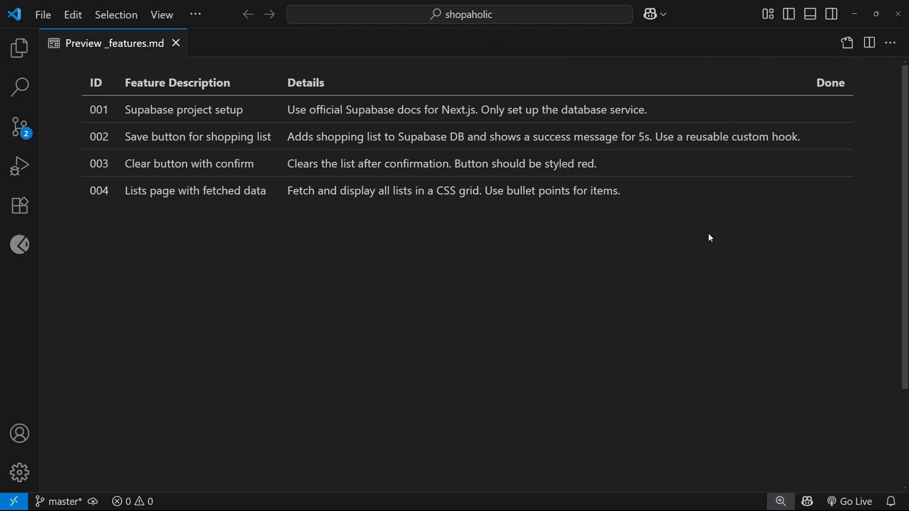
pyautogui.moveTo(680, 237)
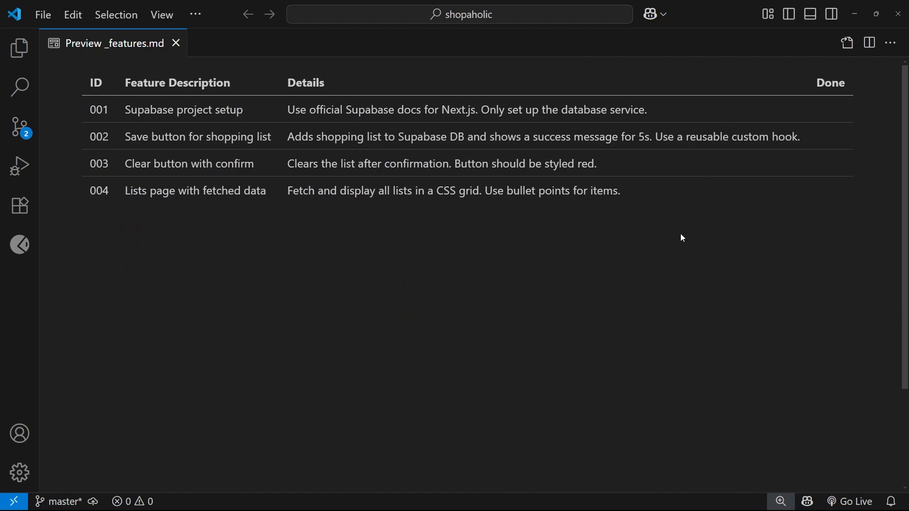
pyautogui.moveTo(679, 242)
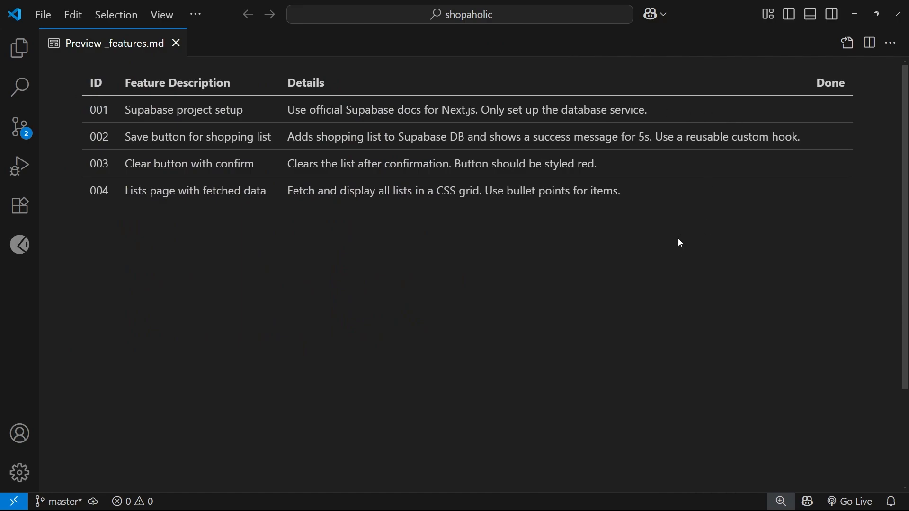
pyautogui.moveTo(697, 255)
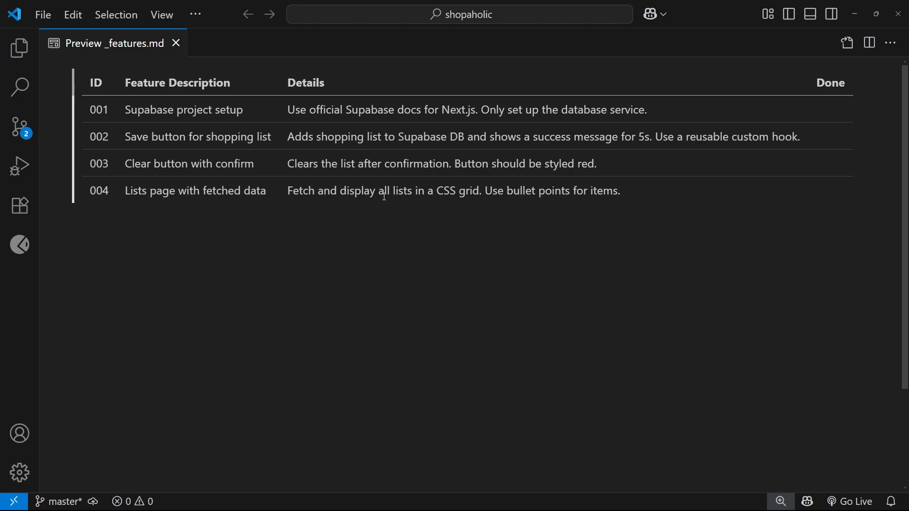
pyautogui.moveTo(558, 229)
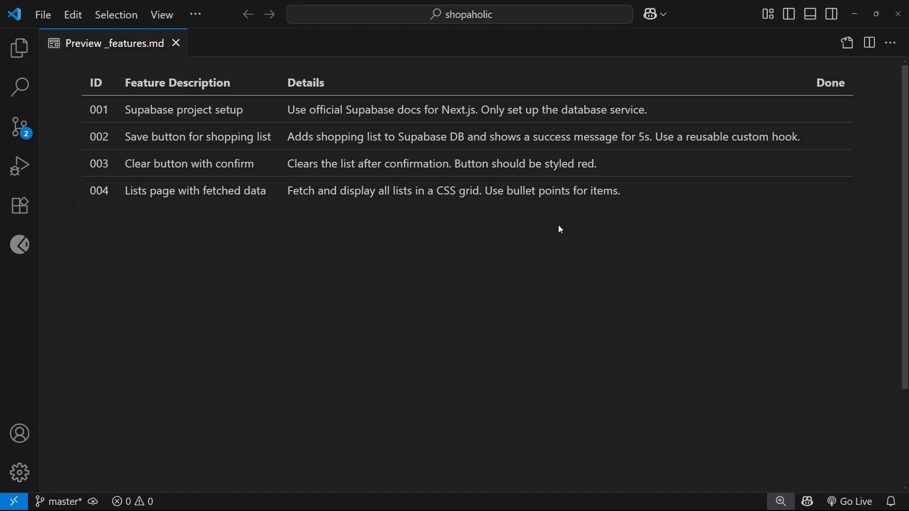
pyautogui.moveTo(561, 225)
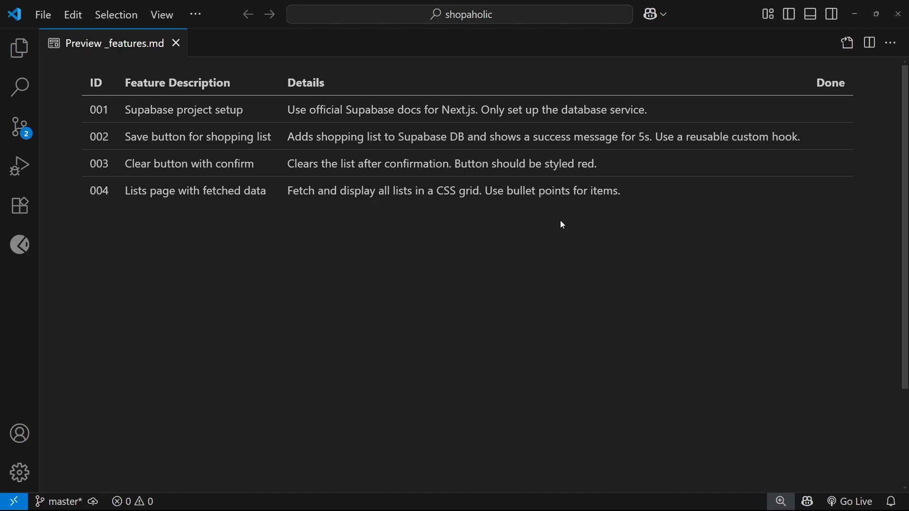
pyautogui.moveTo(558, 221)
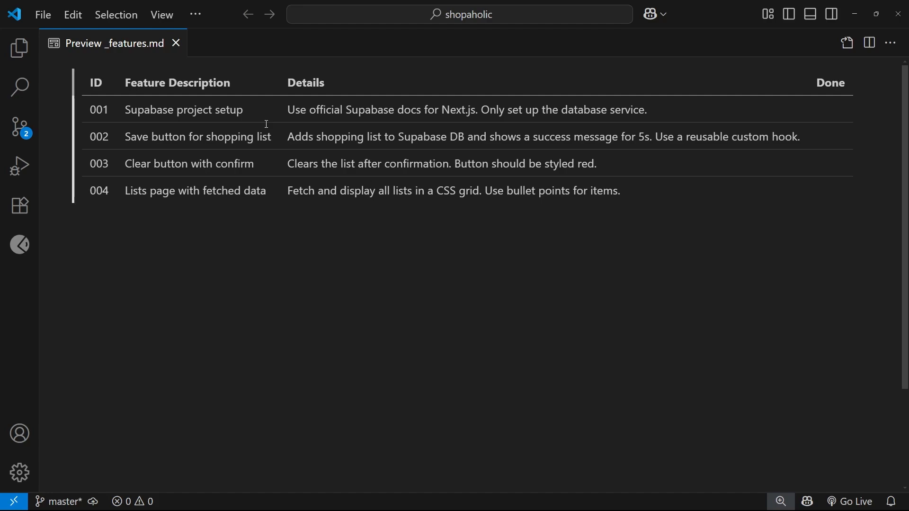
pyautogui.doubleClick(98, 110)
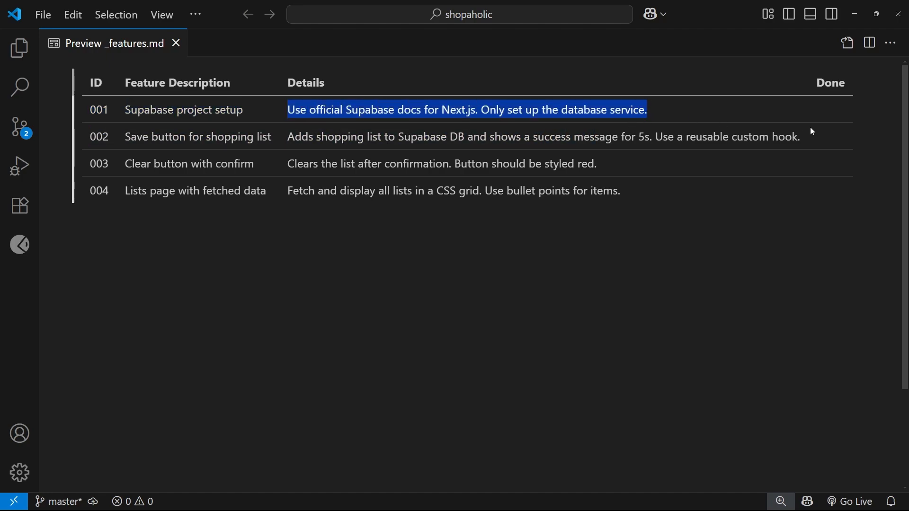
pyautogui.moveTo(798, 87)
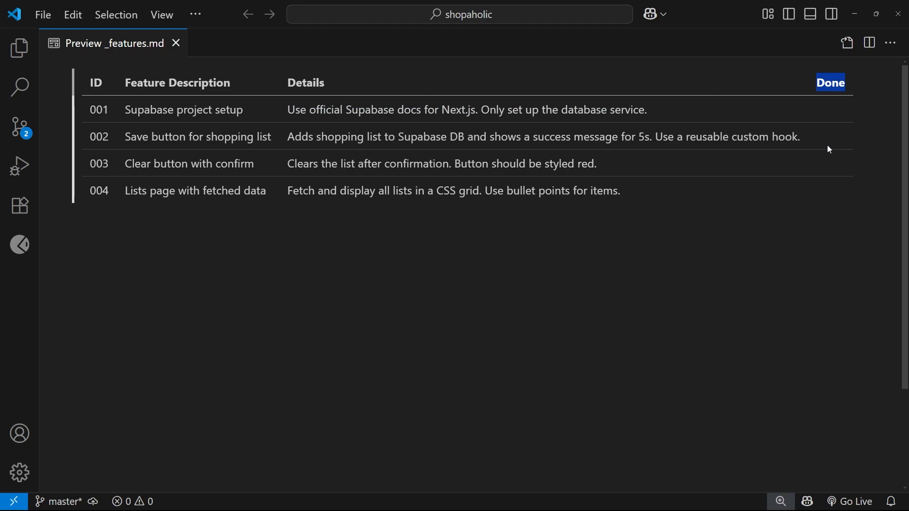
pyautogui.moveTo(829, 200)
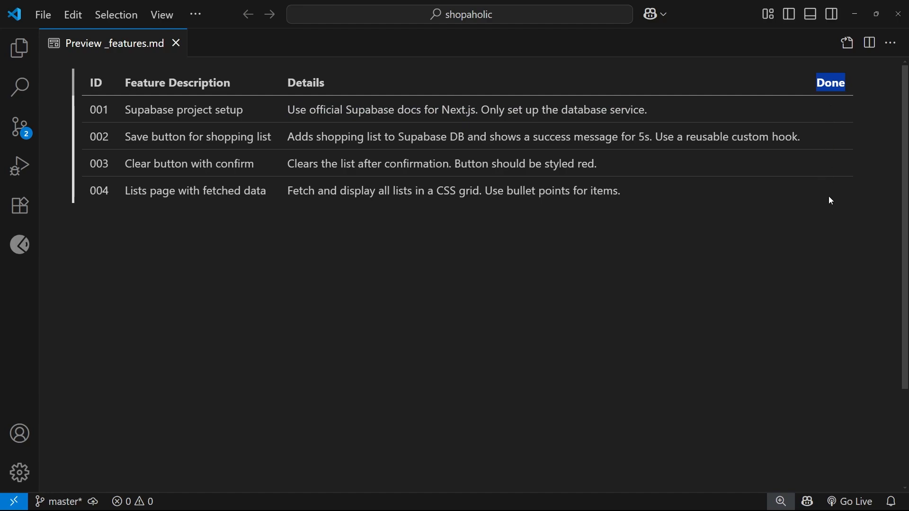
pyautogui.moveTo(801, 204)
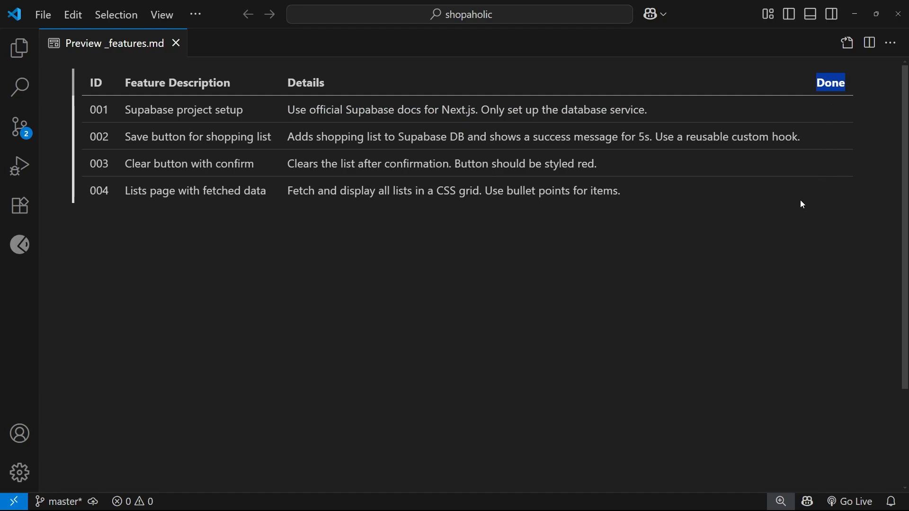
pyautogui.moveTo(20, 47)
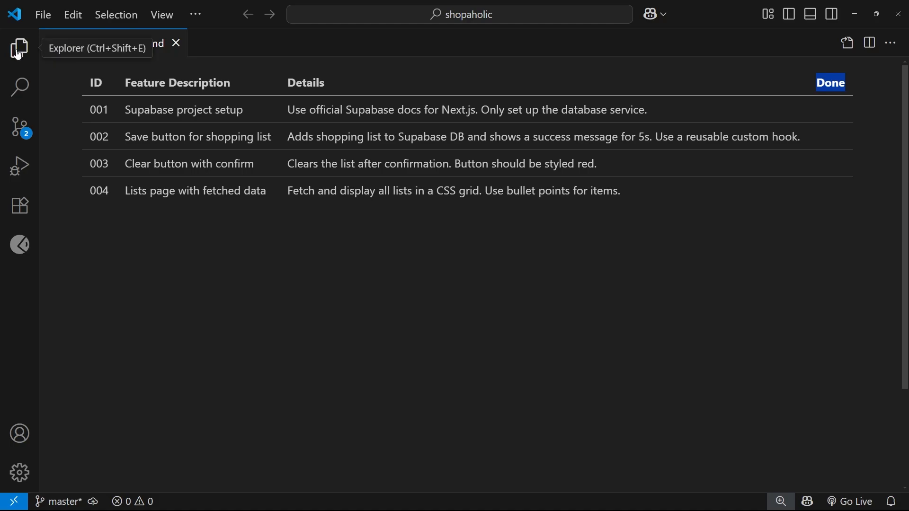
# Open .github/copilot-instructions.md to read the check-off rule, then close its source and preview tabs.
pyautogui.click(20, 47)
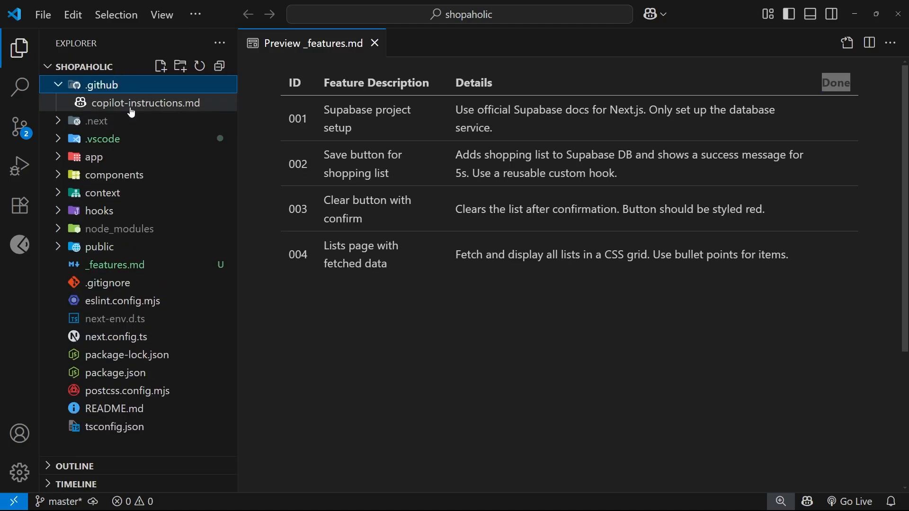
pyautogui.doubleClick(144, 103)
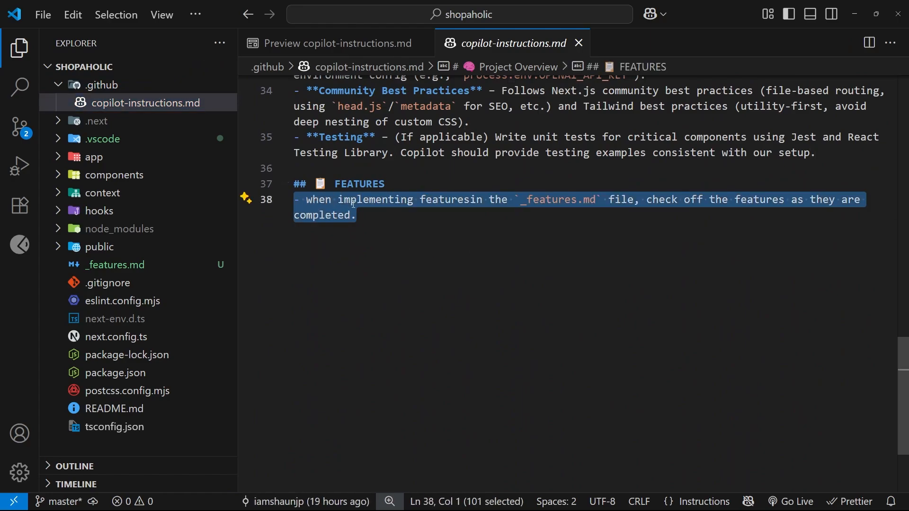
pyautogui.click(337, 44)
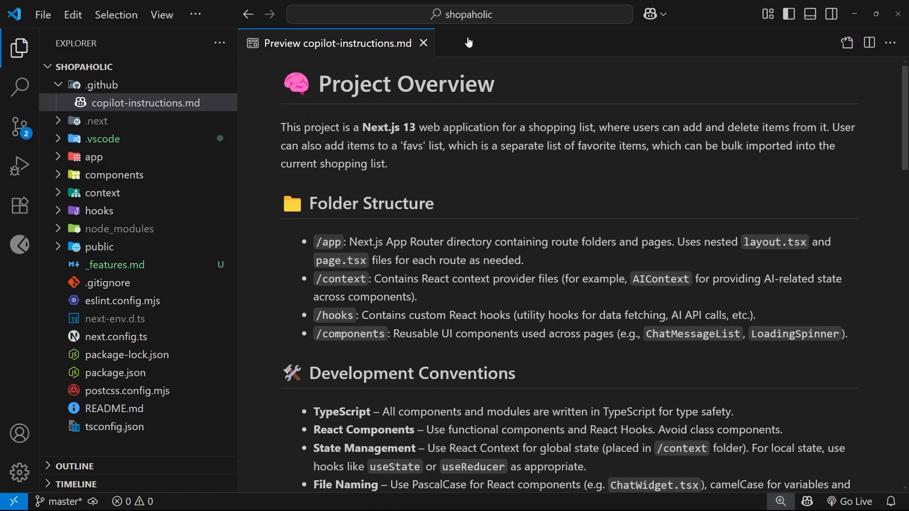
pyautogui.click(423, 43)
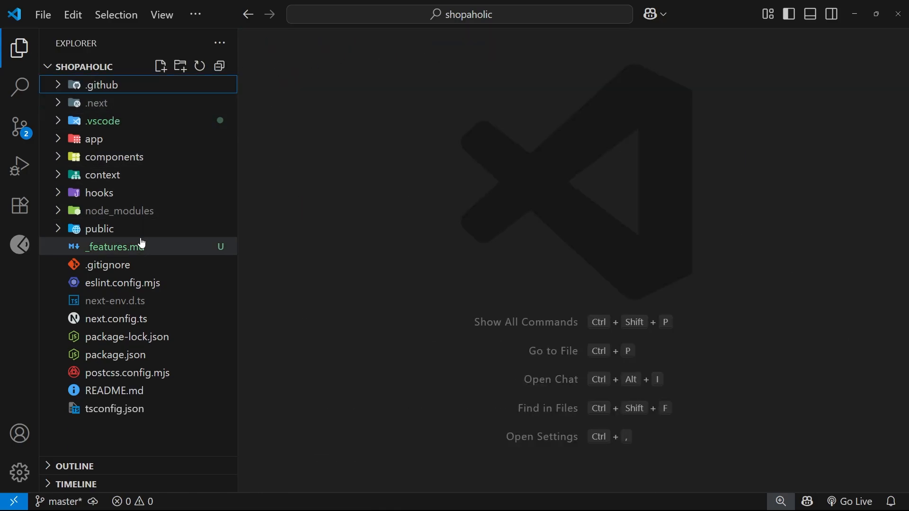
# Reopen the _features.md preview, hide the file list, and bring up Copilot Chat beside it.
pyautogui.click(116, 246)
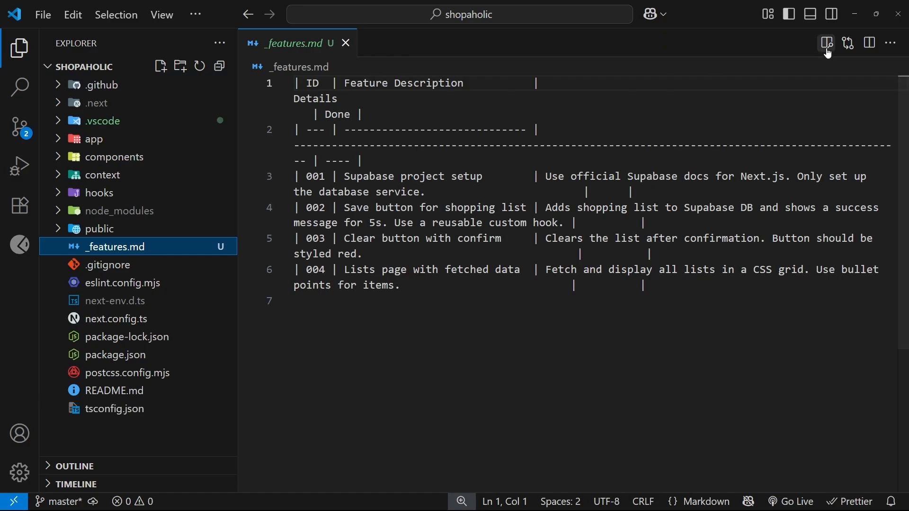
pyautogui.click(825, 44)
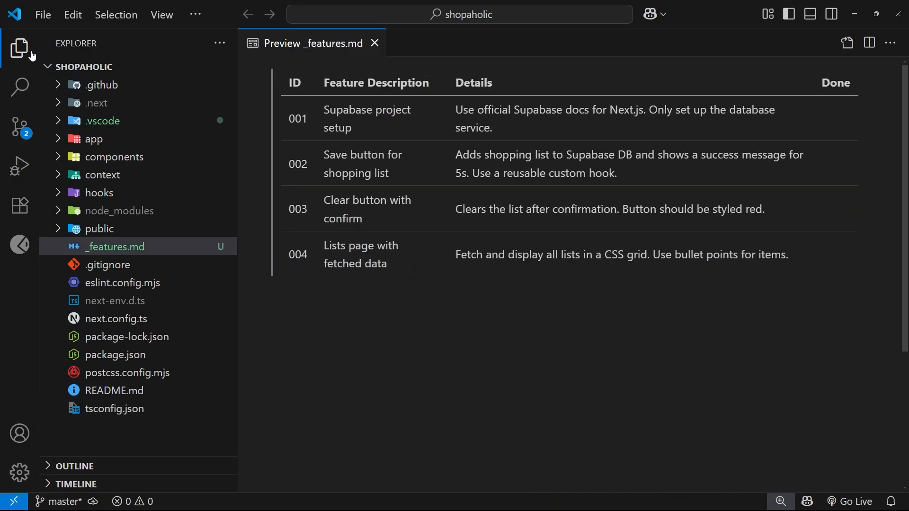
pyautogui.click(20, 47)
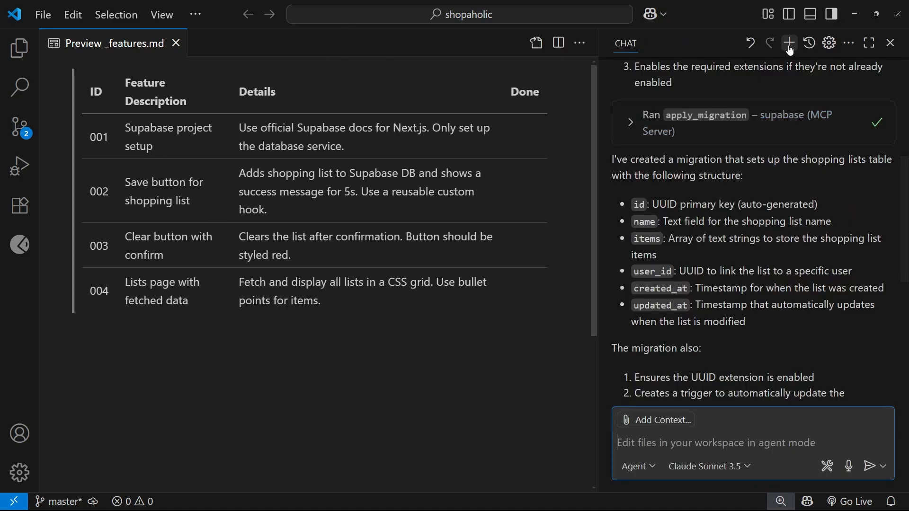
# In a new agent chat with _features.md attached, request feature 001: database setup only, no authentication.
pyautogui.click(788, 43)
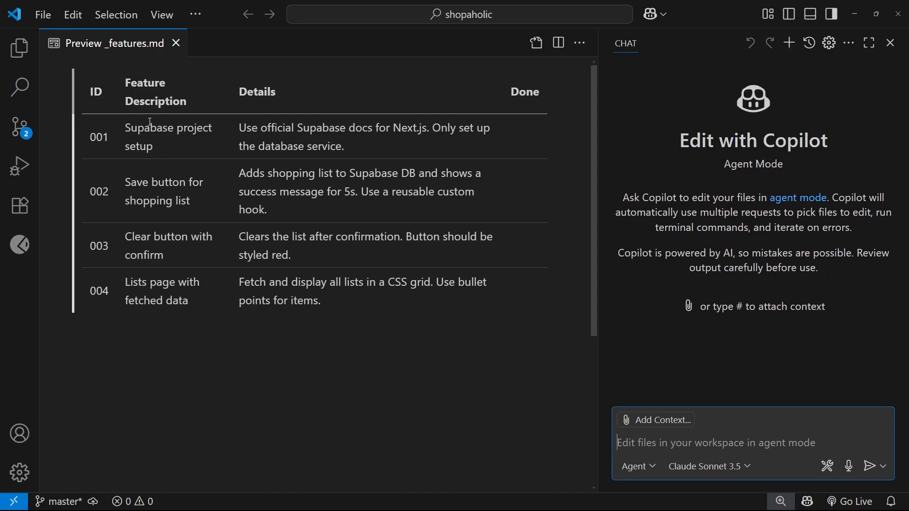
pyautogui.moveTo(278, 399)
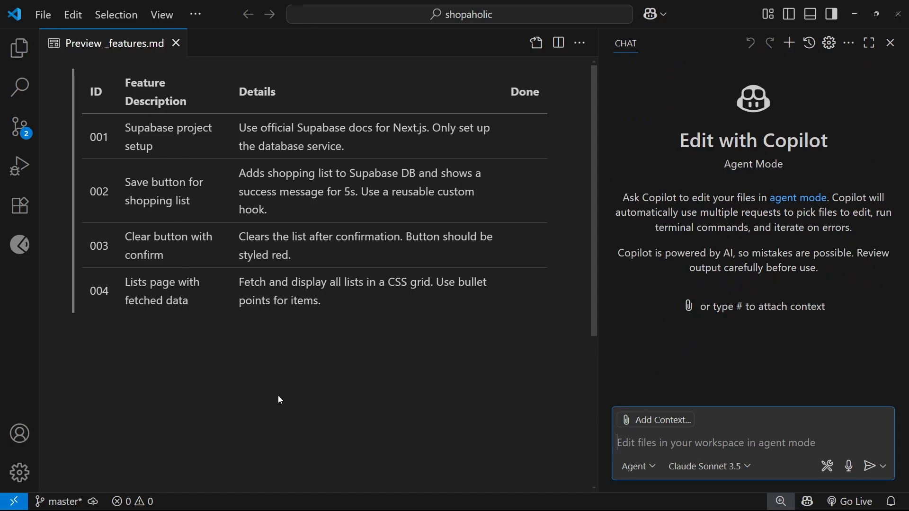
pyautogui.moveTo(300, 393)
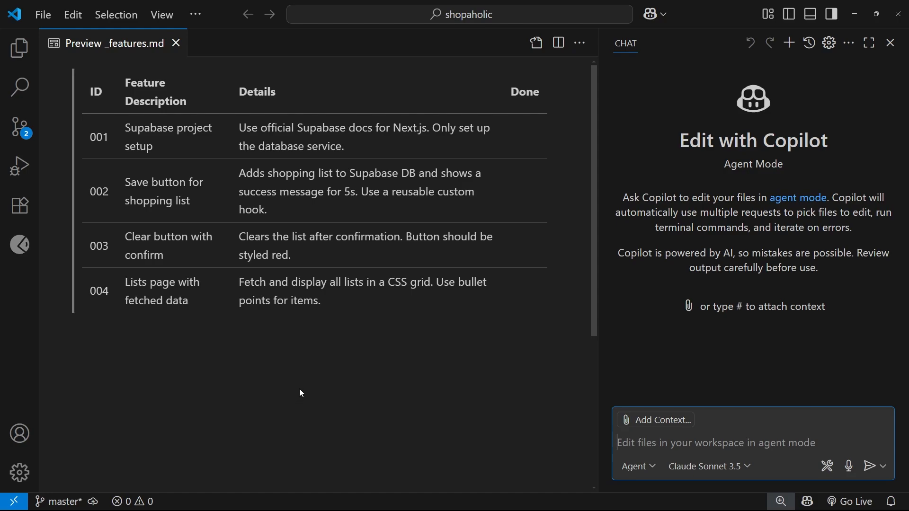
pyautogui.moveTo(259, 383)
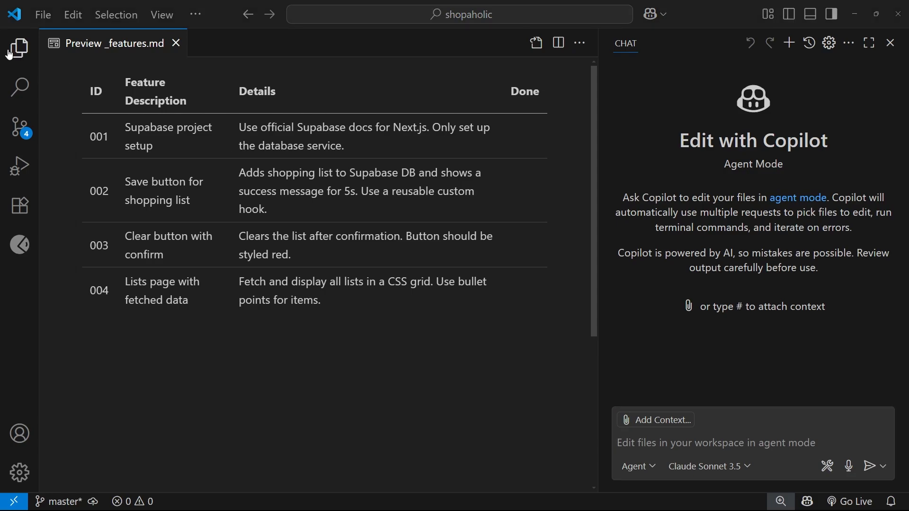
pyautogui.click(19, 48)
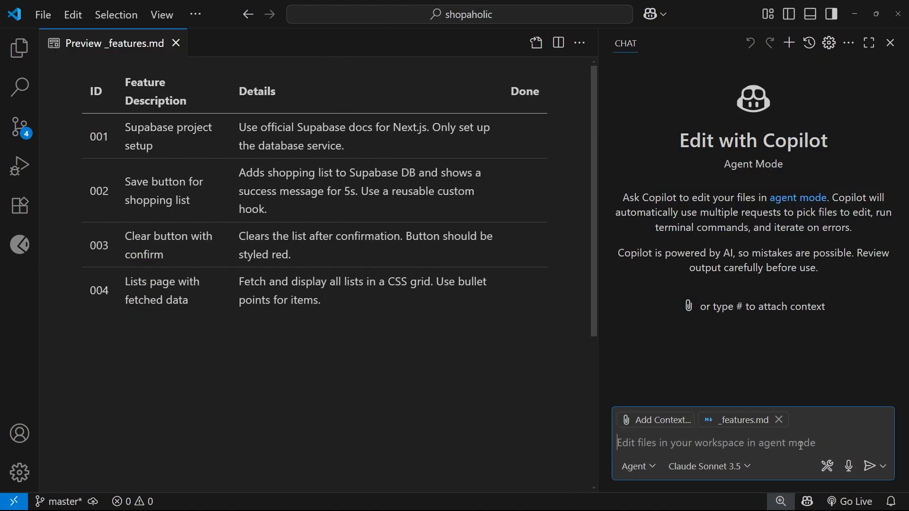
pyautogui.write('Can you complete feature')
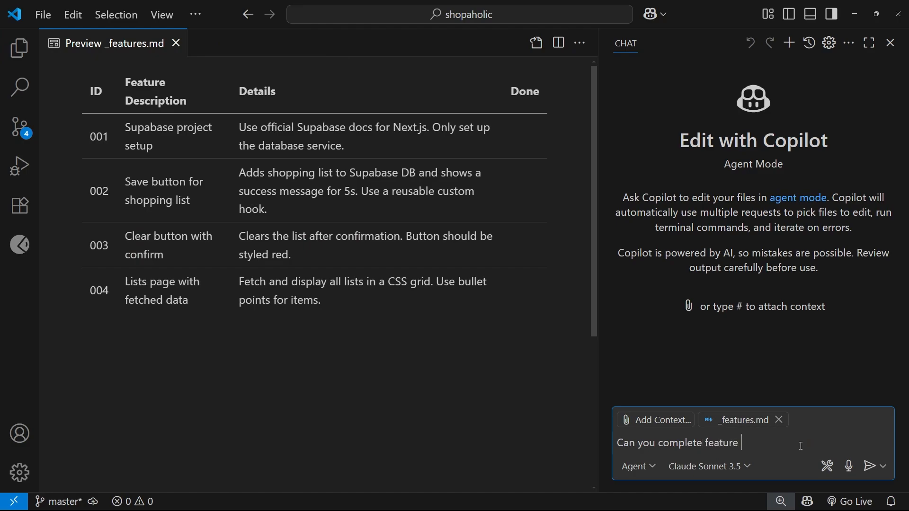
pyautogui.write('001 from the features list')
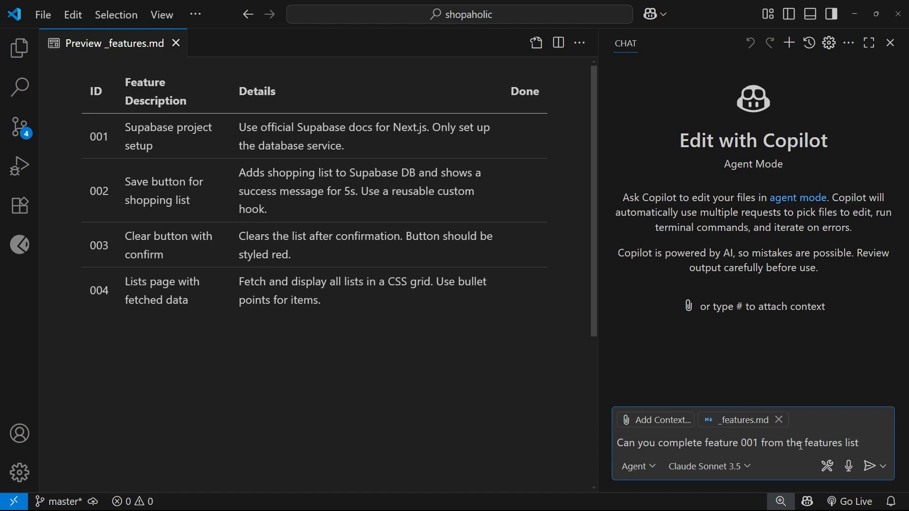
pyautogui.write('? Only')
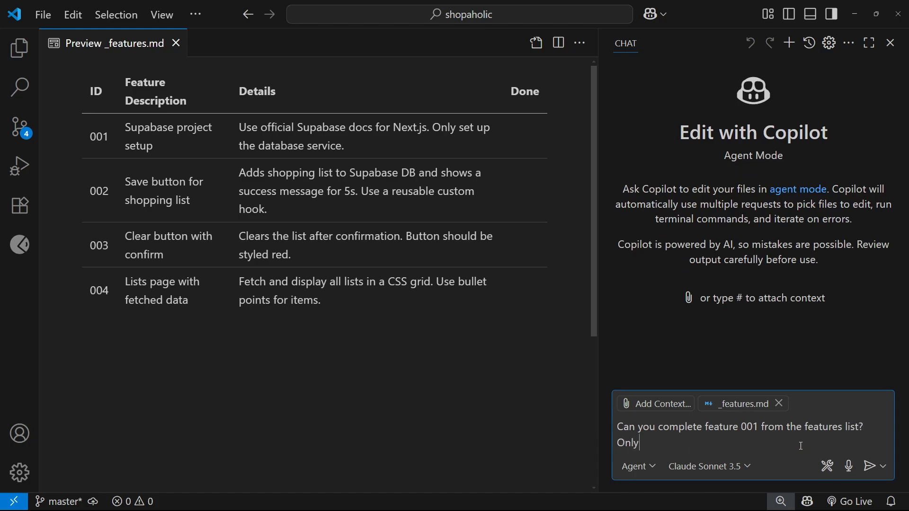
pyautogui.write('setup the db service, and')
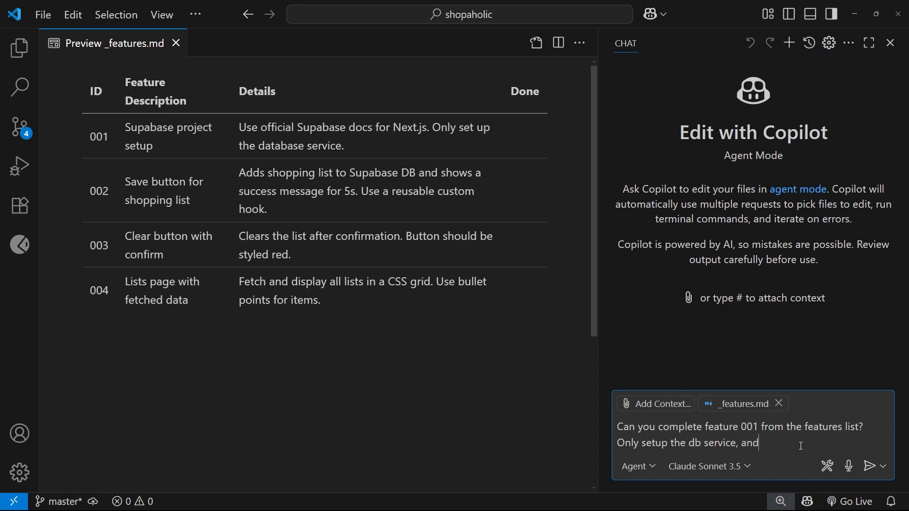
pyautogui.write('noth authentic')
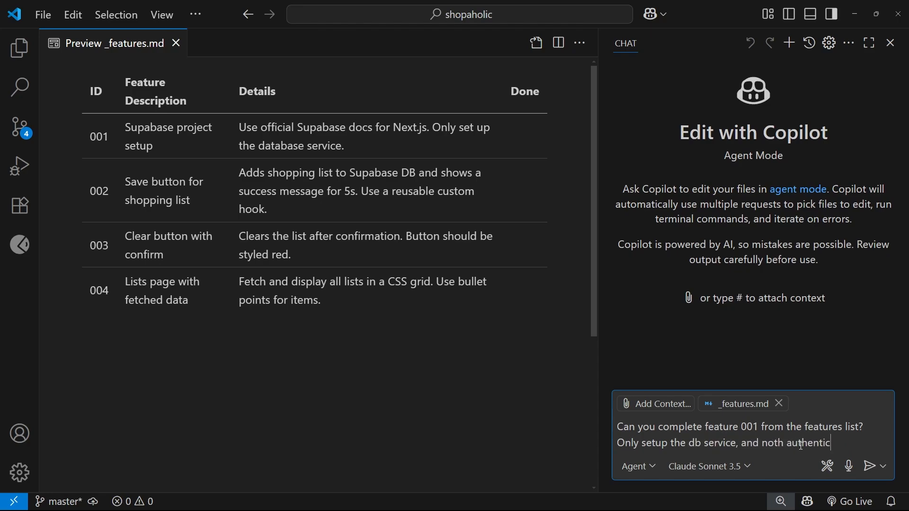
pyautogui.write('ation.')
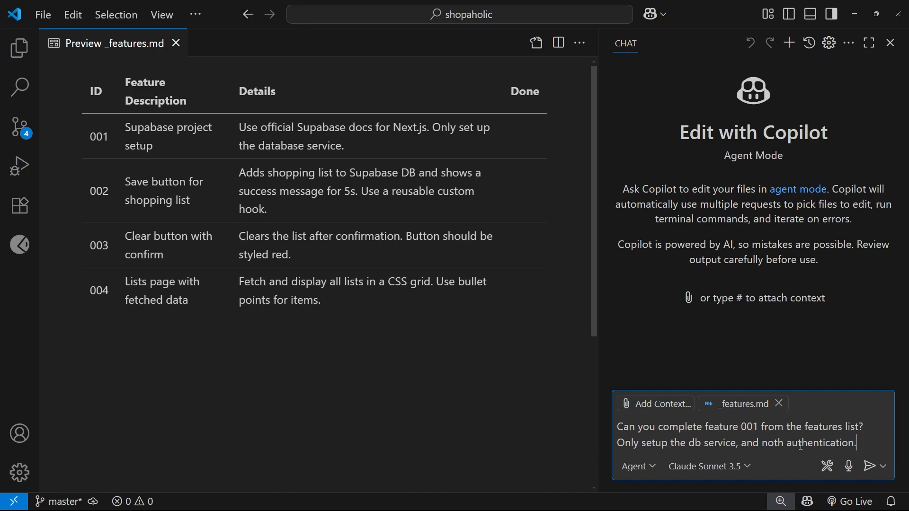
# Send the feature 001 request and approve the docs search, npm install, migration and table listing.
pyautogui.click(871, 465)
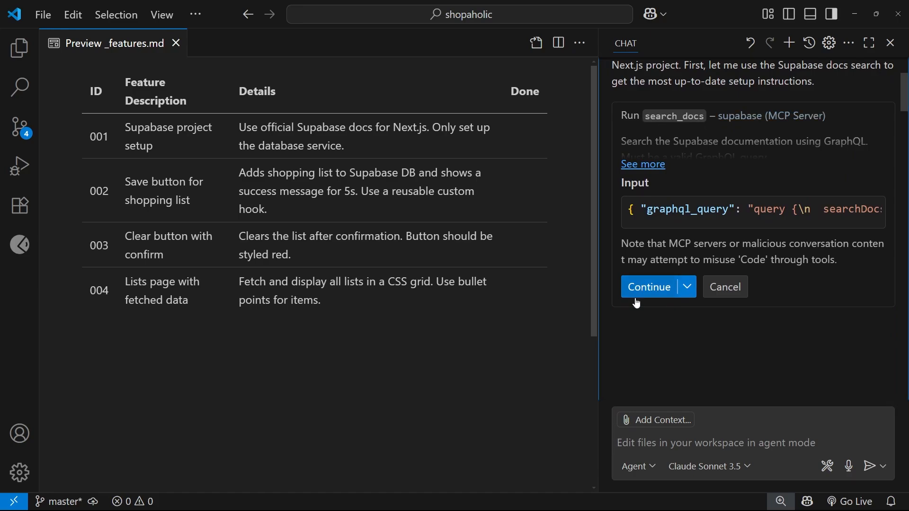
pyautogui.click(648, 286)
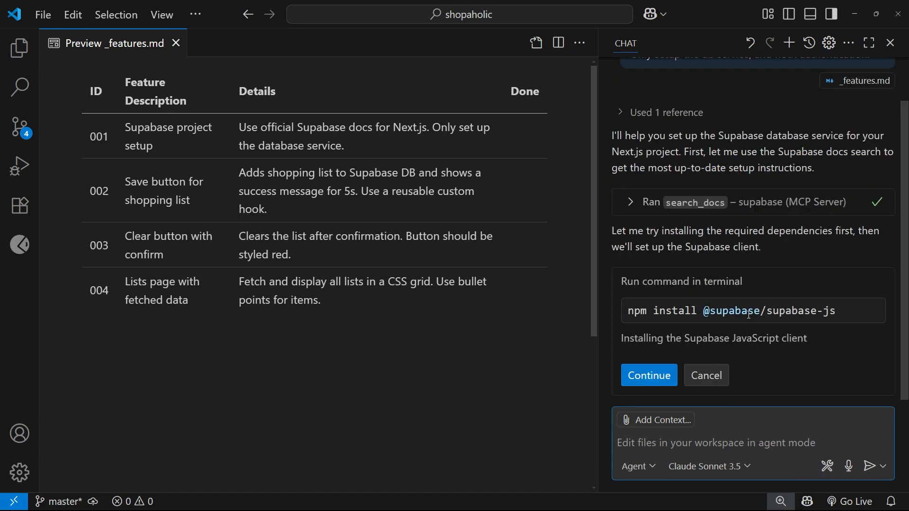
pyautogui.click(648, 375)
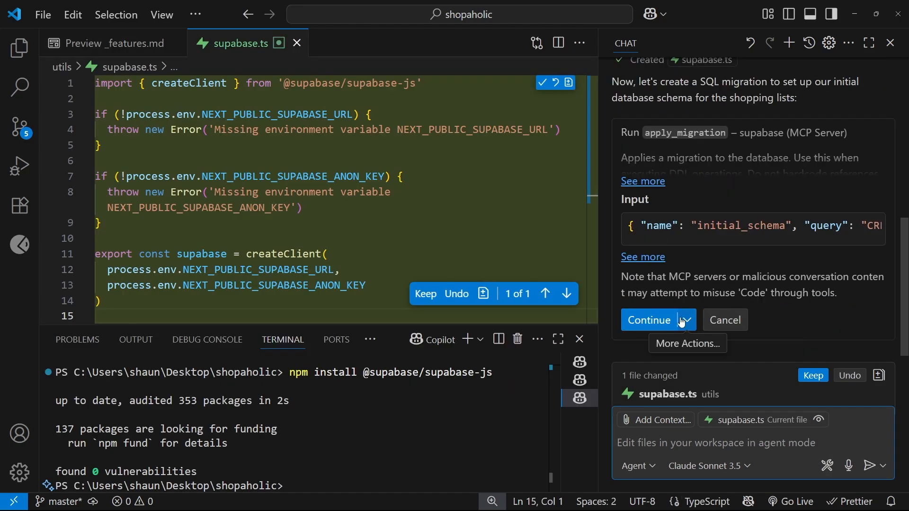
pyautogui.moveTo(655, 313)
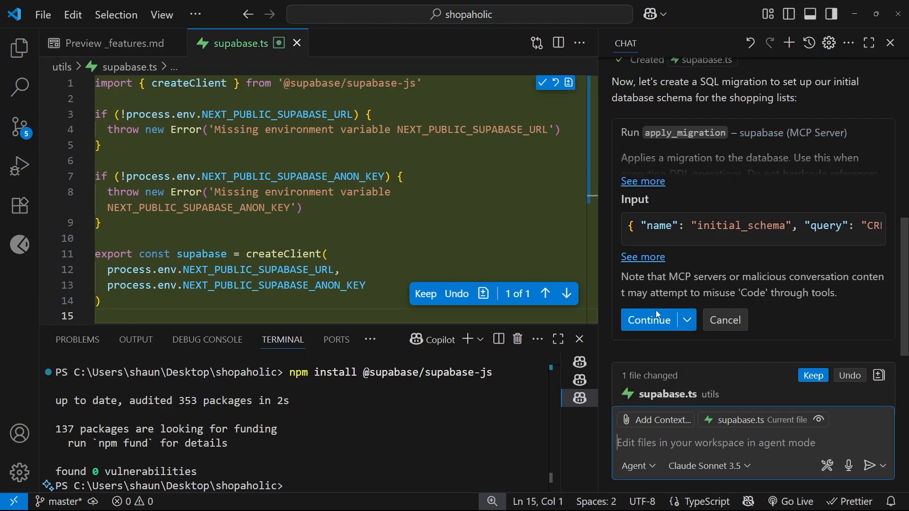
pyautogui.click(648, 319)
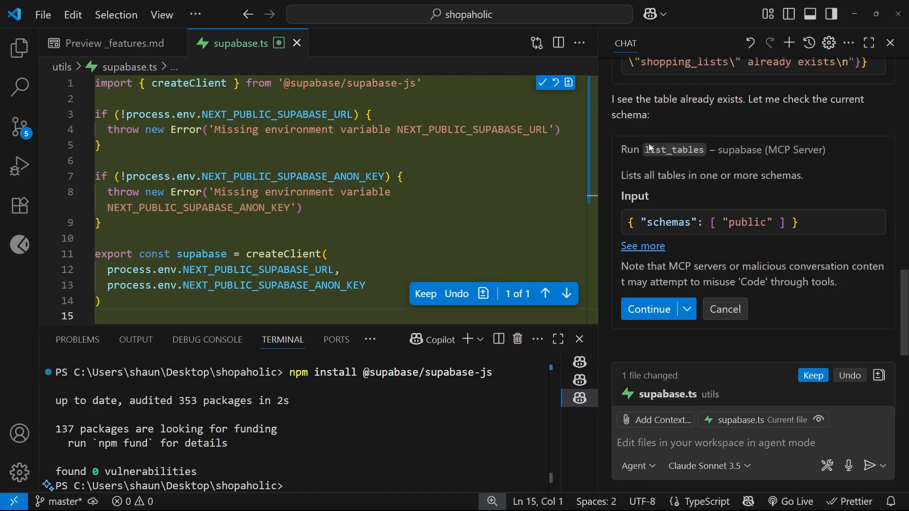
pyautogui.moveTo(620, 99); pyautogui.dragTo(746, 99)
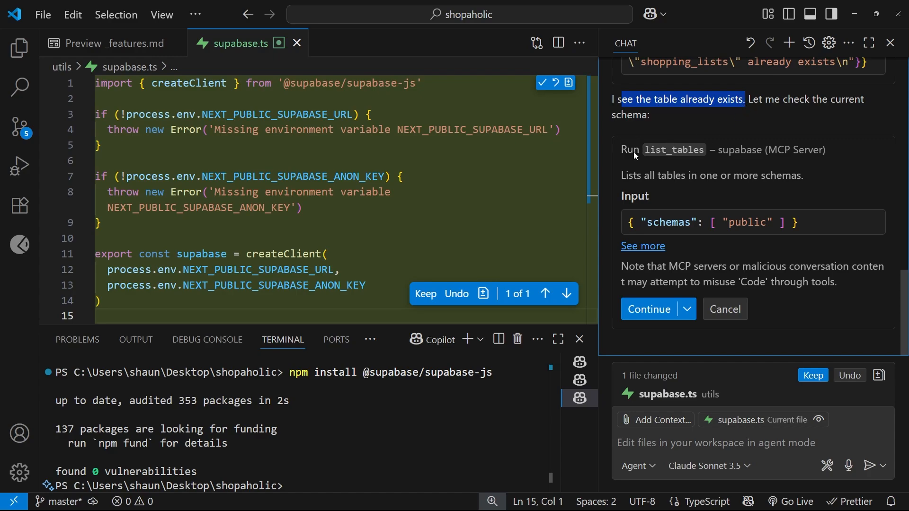
pyautogui.moveTo(684, 157)
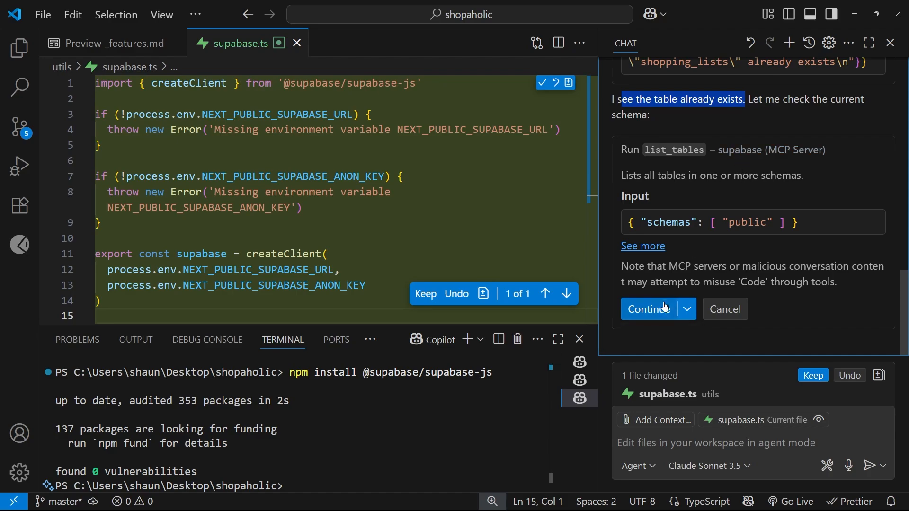
pyautogui.click(650, 309)
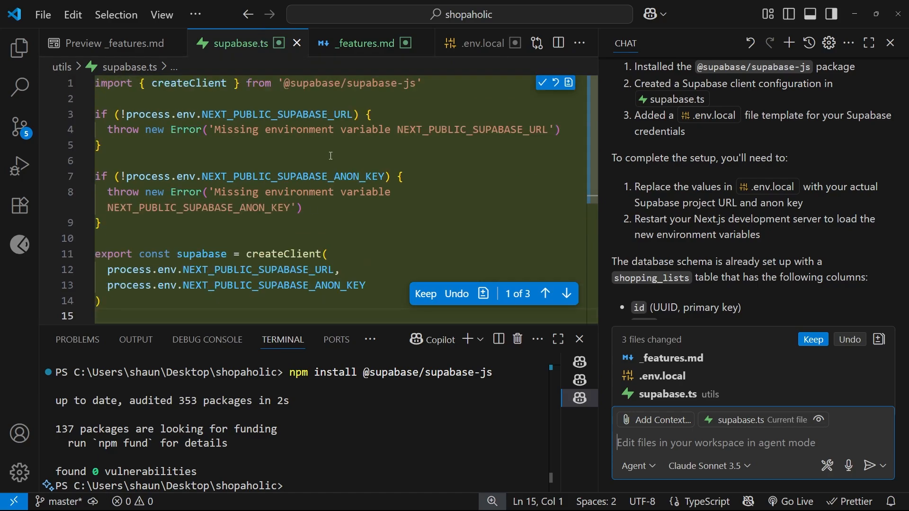
# Inspect the generated .env.local placeholders and keep all three agent-changed files.
pyautogui.click(478, 43)
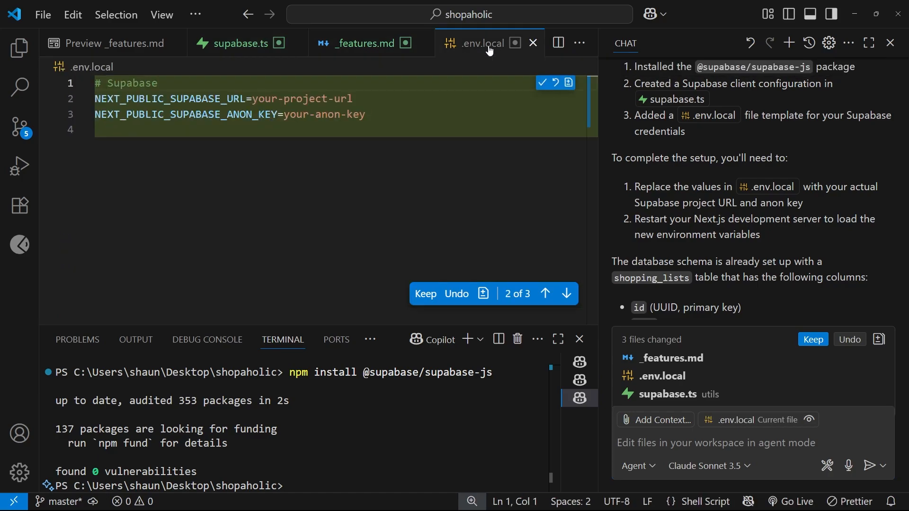
pyautogui.moveTo(501, 44)
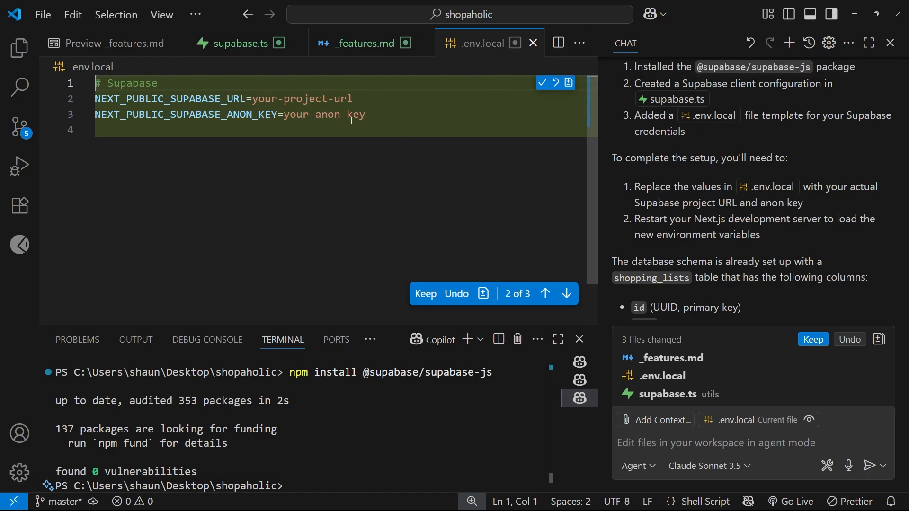
pyautogui.moveTo(18, 47)
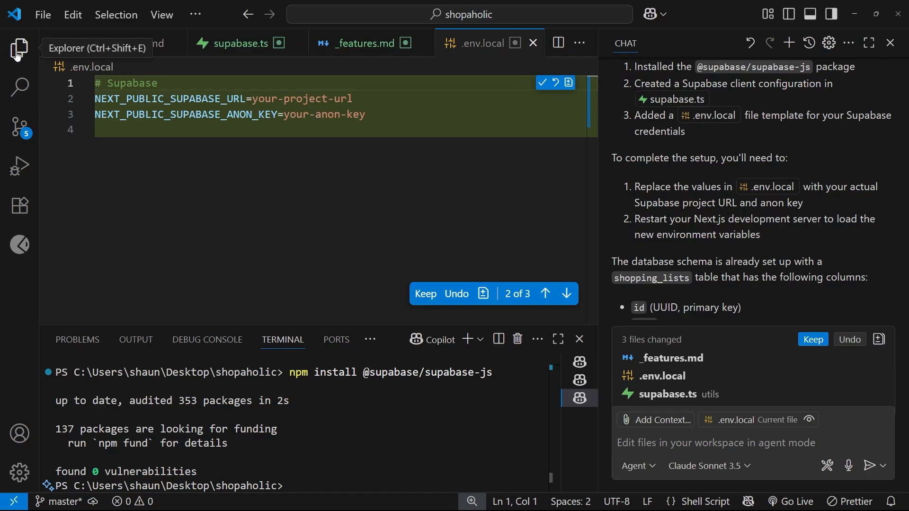
pyautogui.click(19, 48)
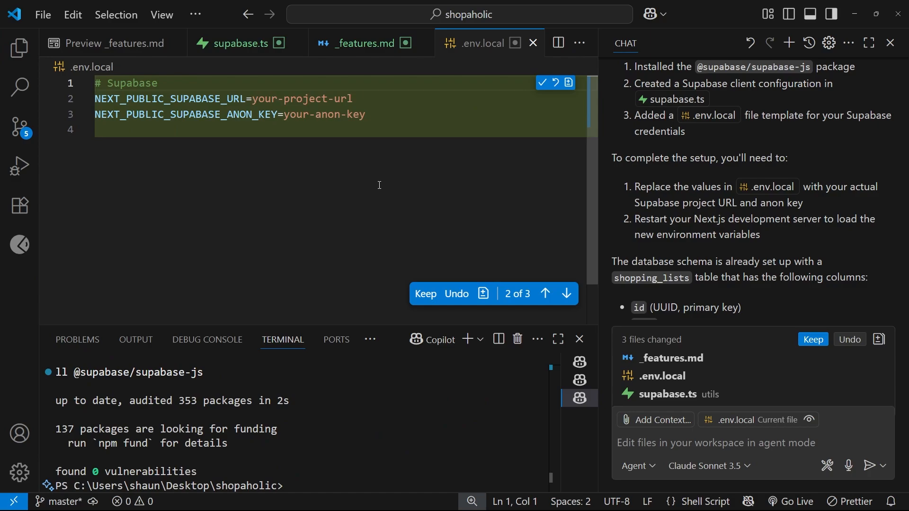
pyautogui.moveTo(812, 339)
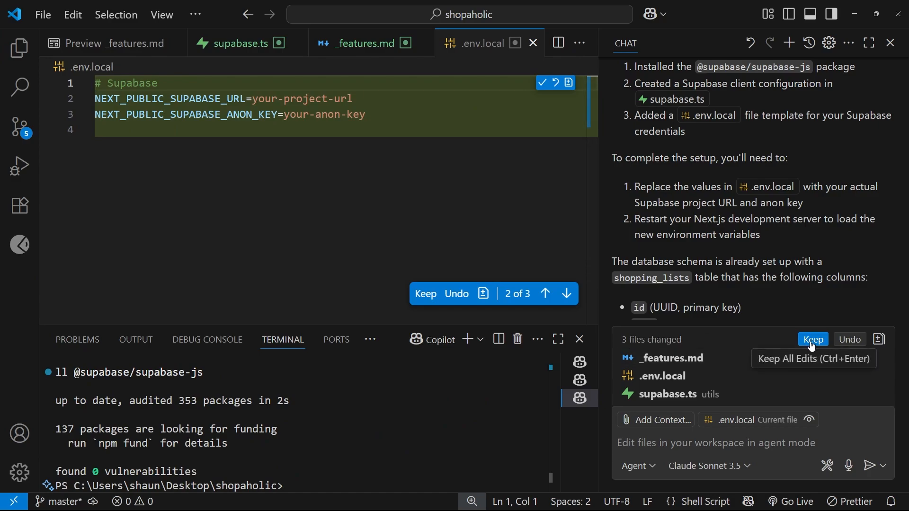
pyautogui.click(812, 339)
pyautogui.write('C')
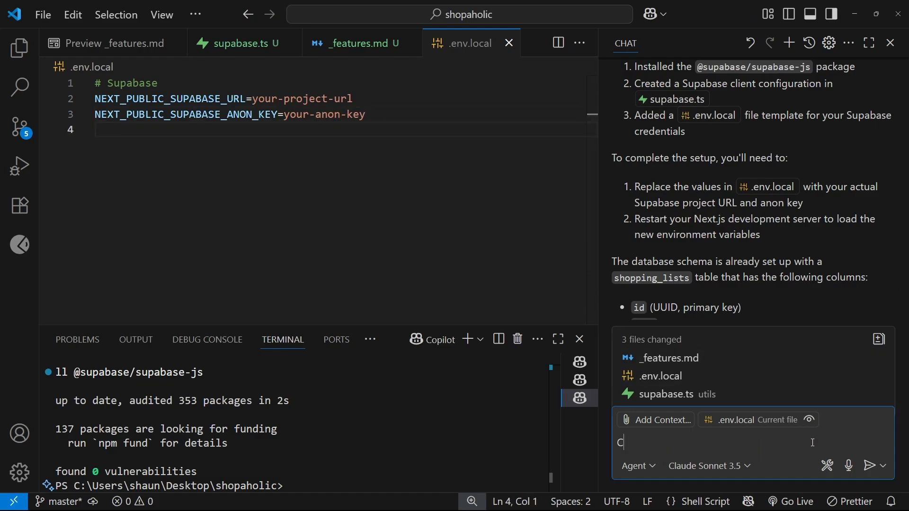
# Ask Copilot to find the required env values from the Supabase project.
pyautogui.write('an you find')
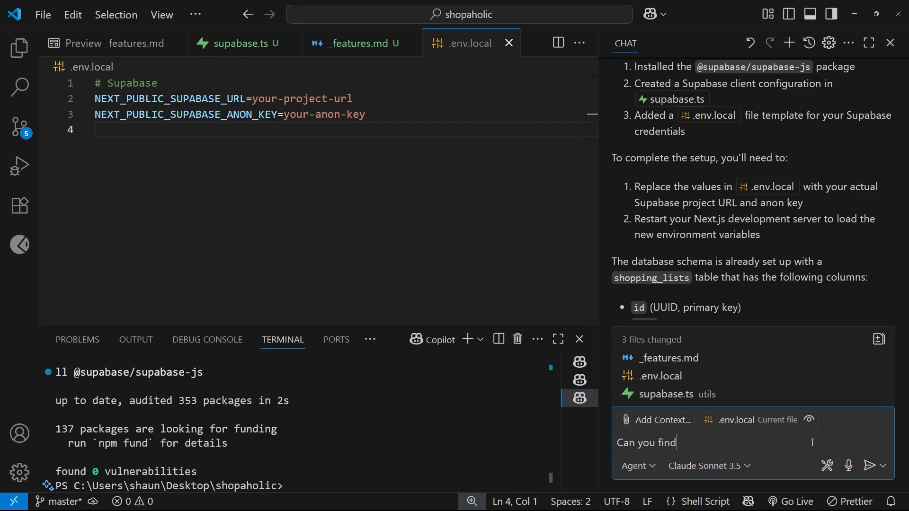
pyautogui.write('the required values for t')
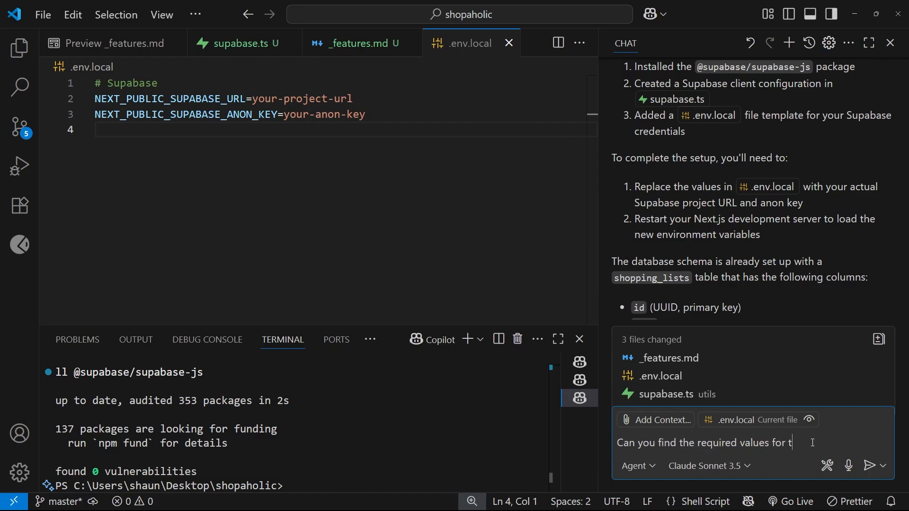
pyautogui.write('his env file from my su')
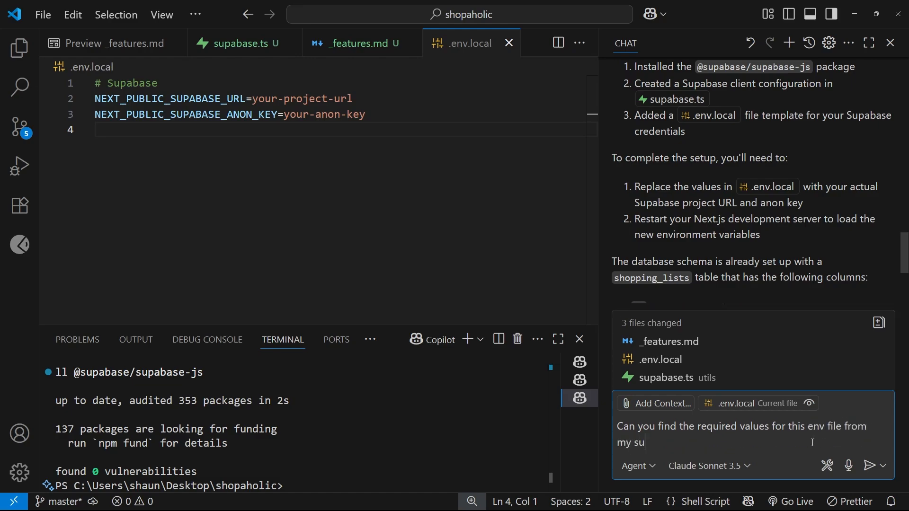
pyautogui.write('pabase project')
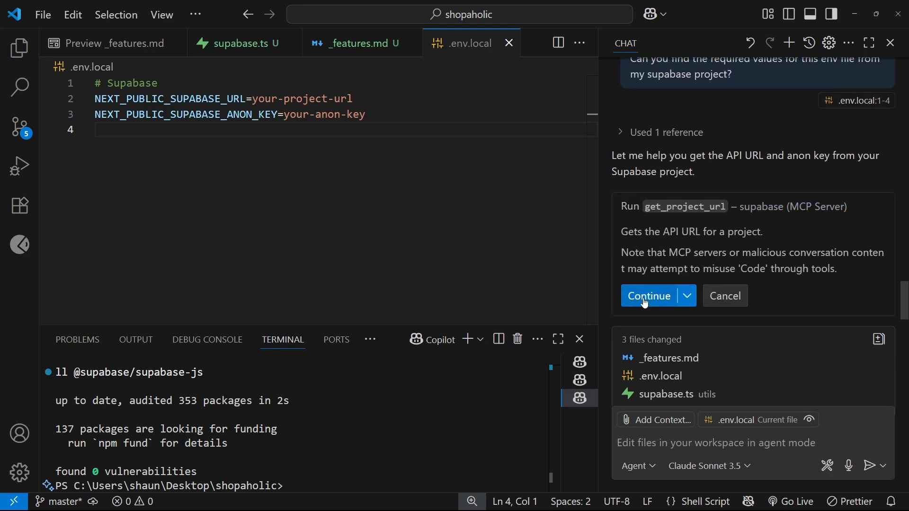
# Approve fetching the project URL and anon key, and keep the filled .env.local.
pyautogui.click(648, 295)
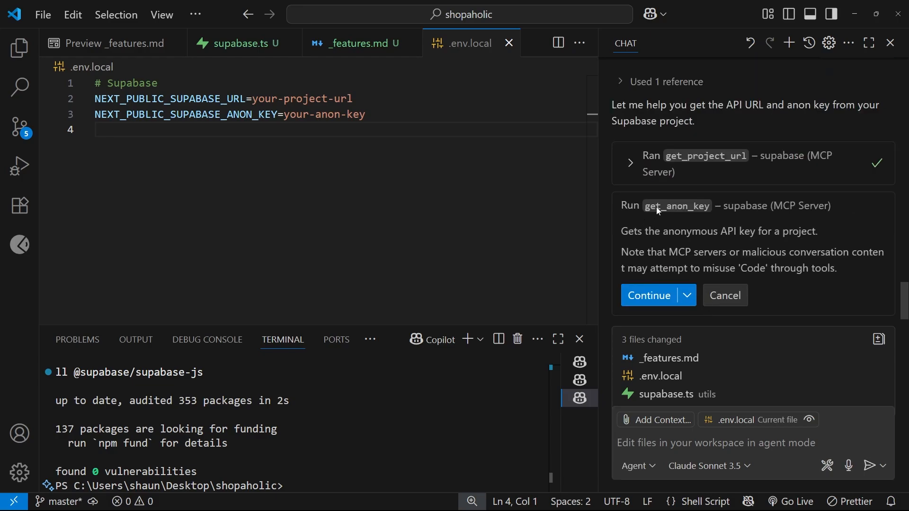
pyautogui.click(647, 295)
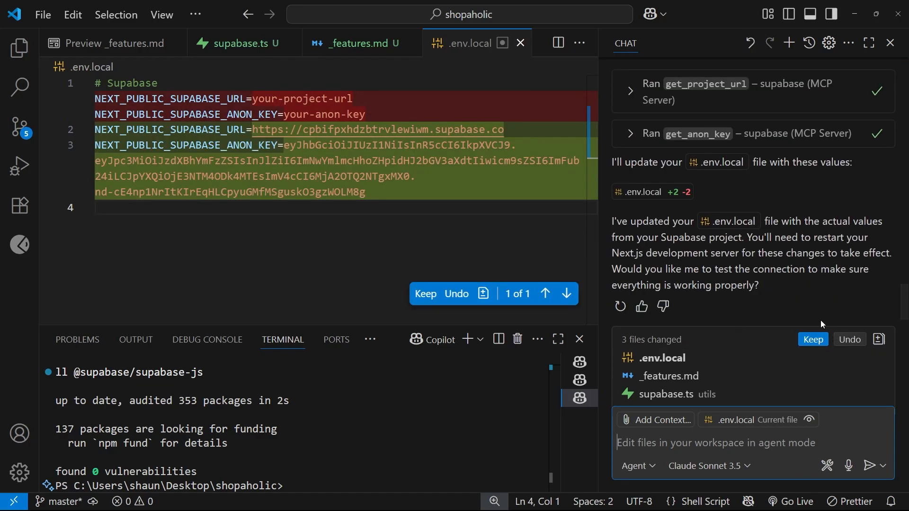
pyautogui.click(812, 339)
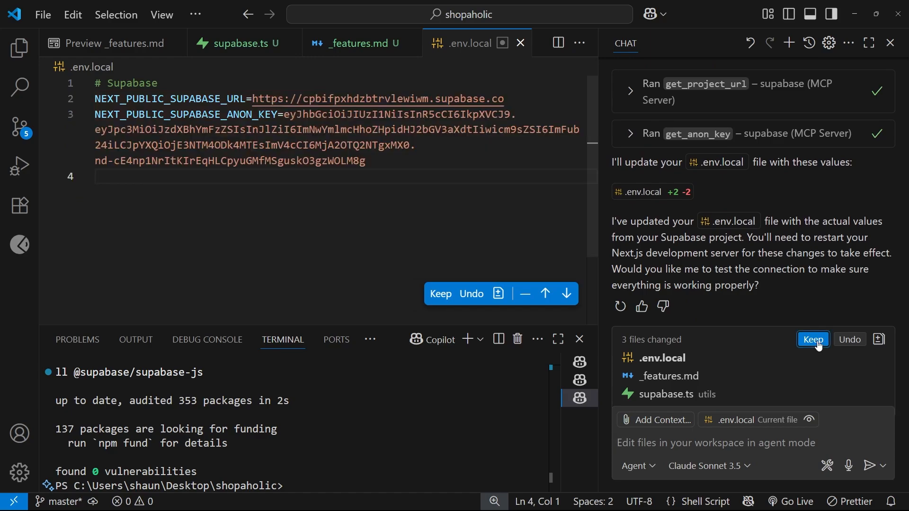
pyautogui.click(812, 339)
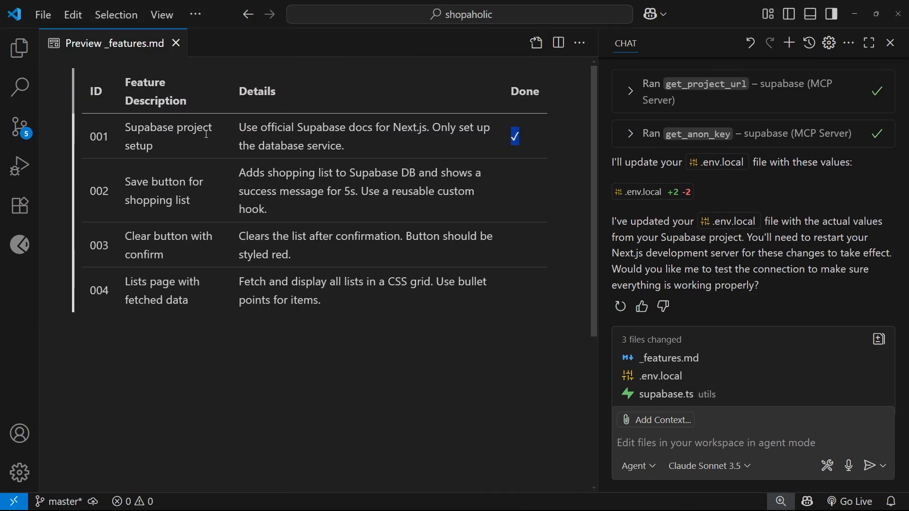
pyautogui.moveTo(21, 125)
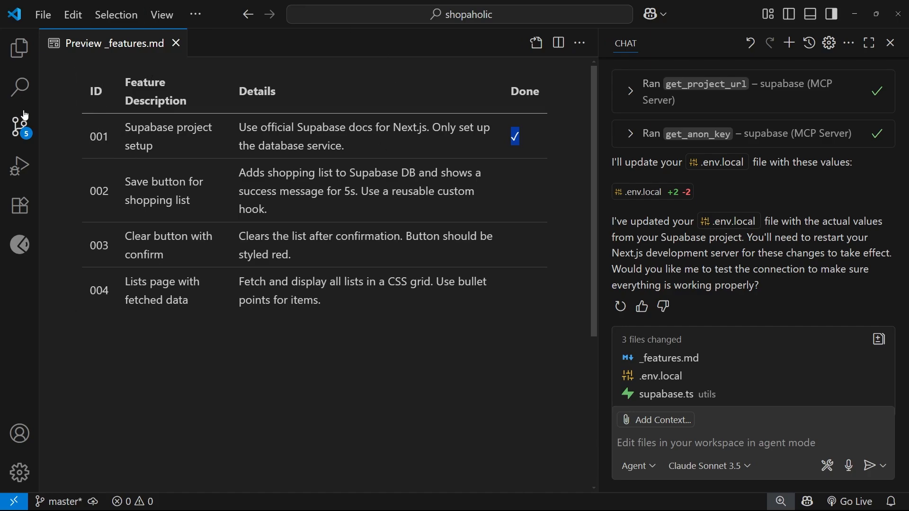
pyautogui.moveTo(20, 48)
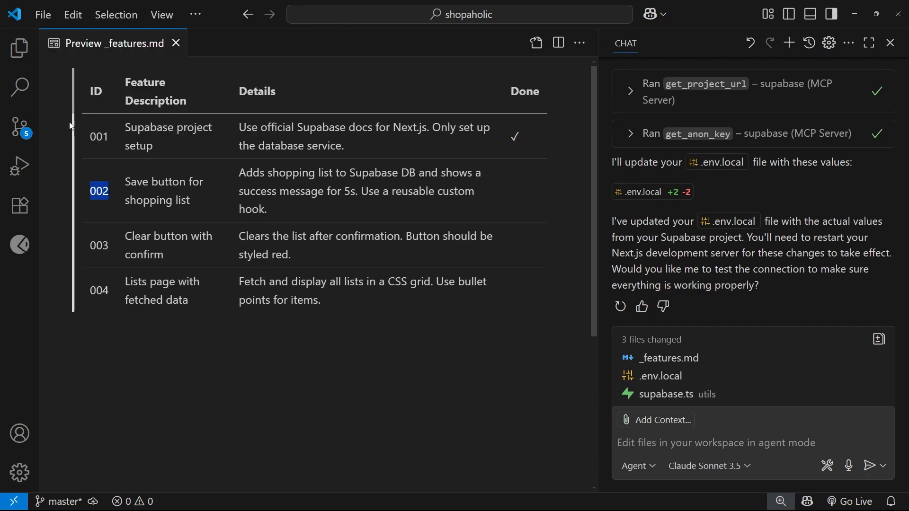
# Send Copilot the request 'Can you complete feature 002 from the feature list' with _features.md attached.
pyautogui.click(20, 47)
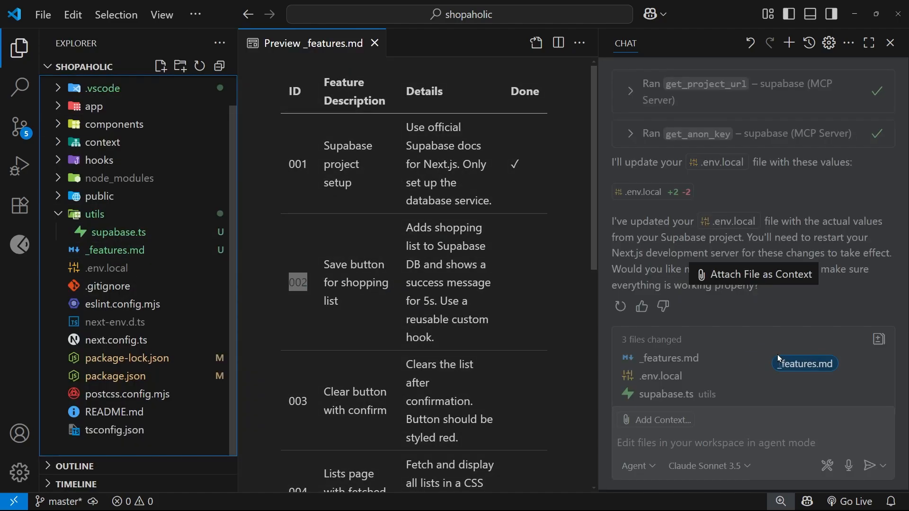
pyautogui.click(20, 48)
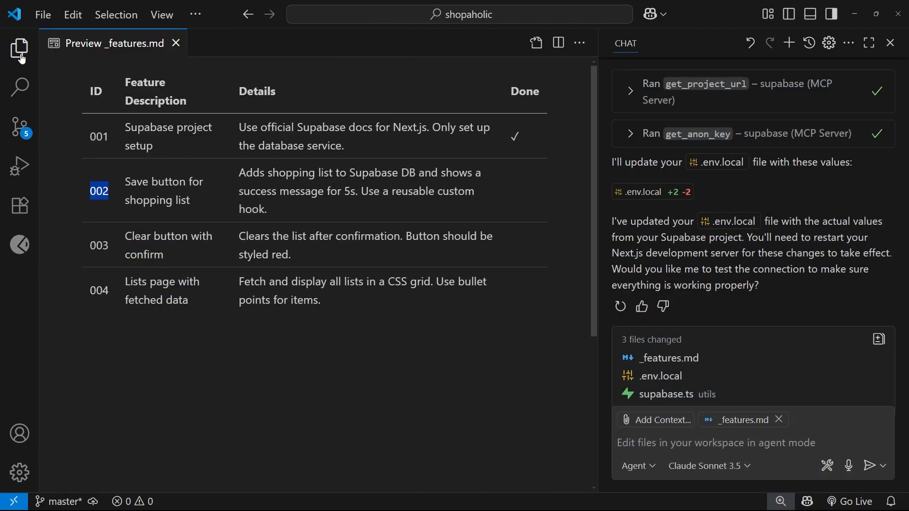
pyautogui.write('Can')
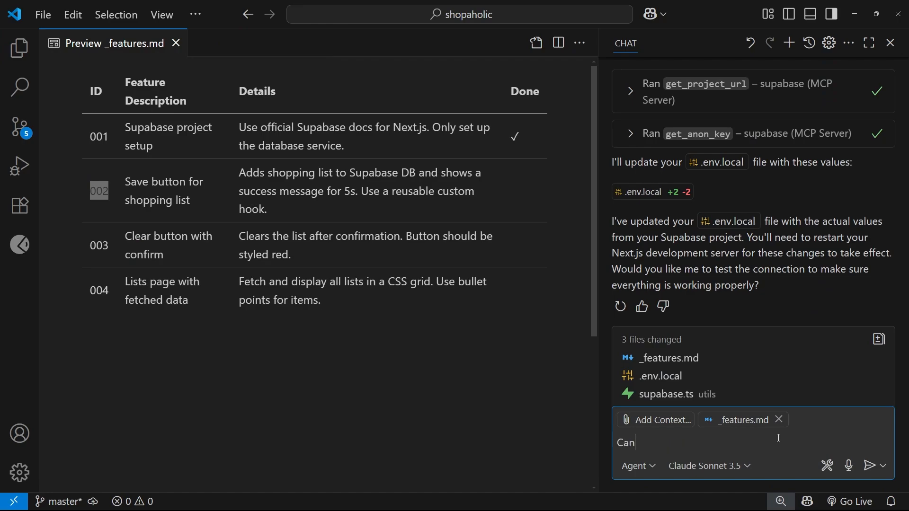
pyautogui.write('you complete')
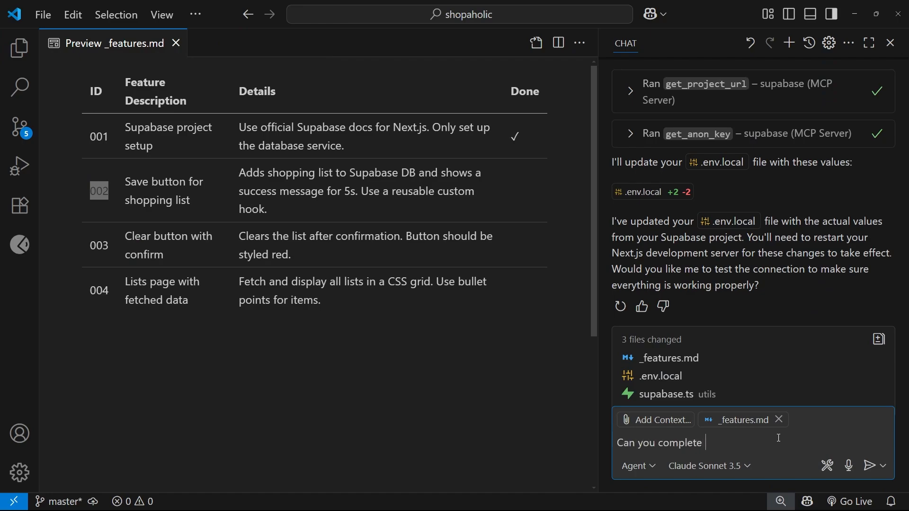
pyautogui.write('feature 002')
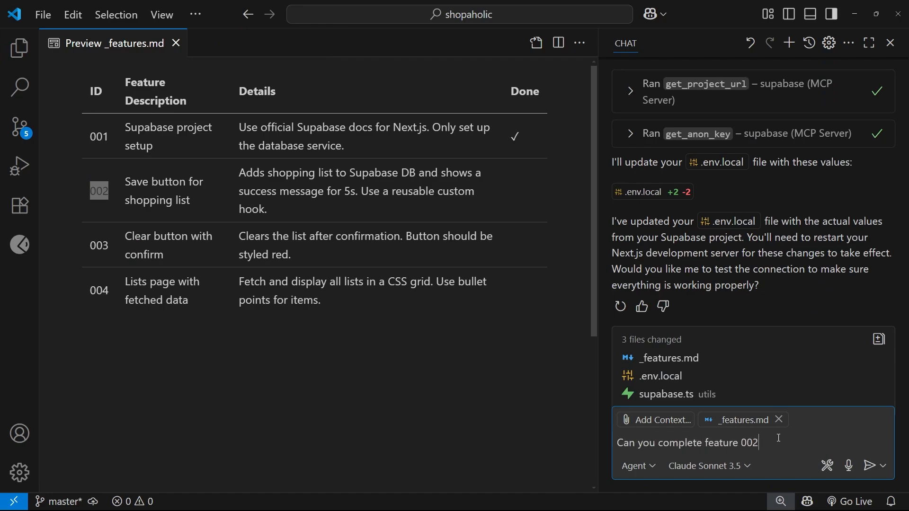
pyautogui.write('from the fe')
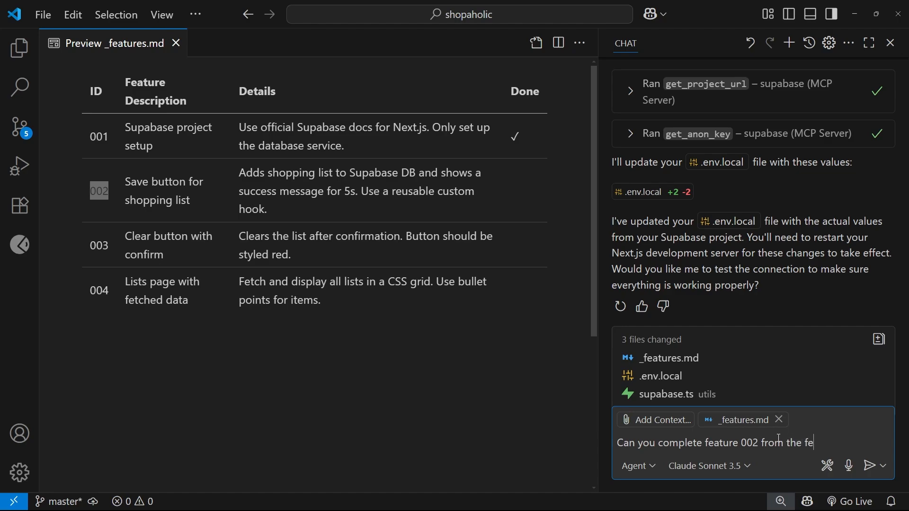
pyautogui.write('ature list?')
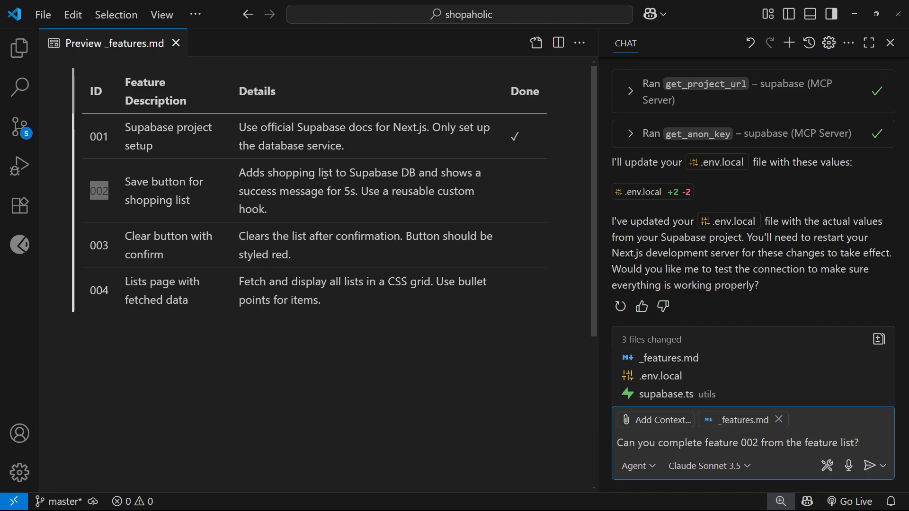
pyautogui.moveTo(275, 203)
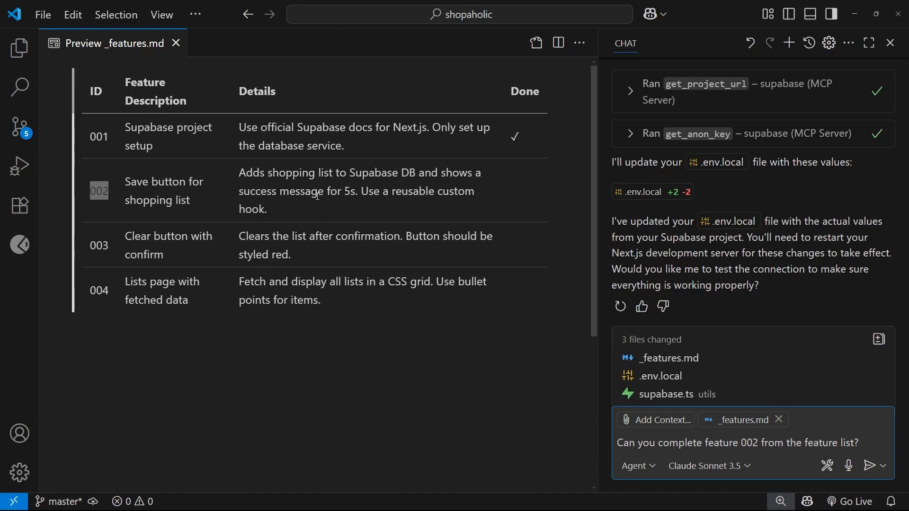
pyautogui.moveTo(193, 207)
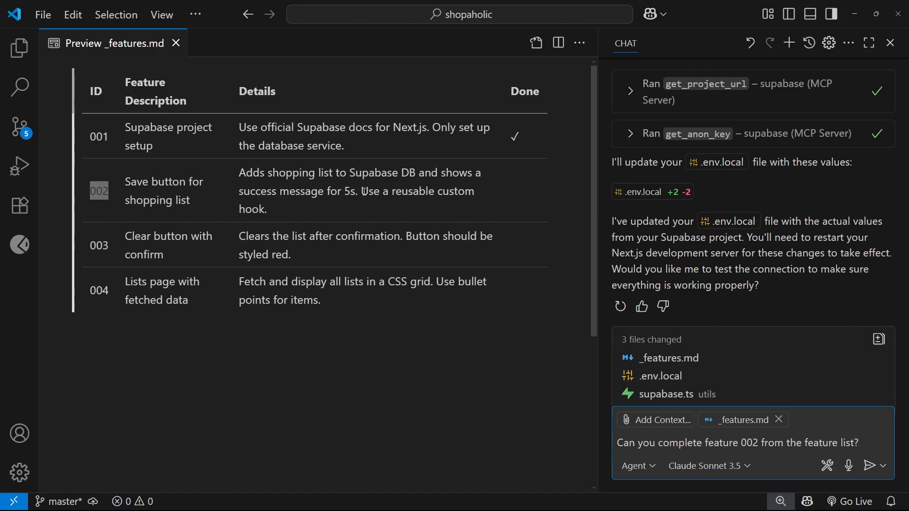
pyautogui.moveTo(473, 213)
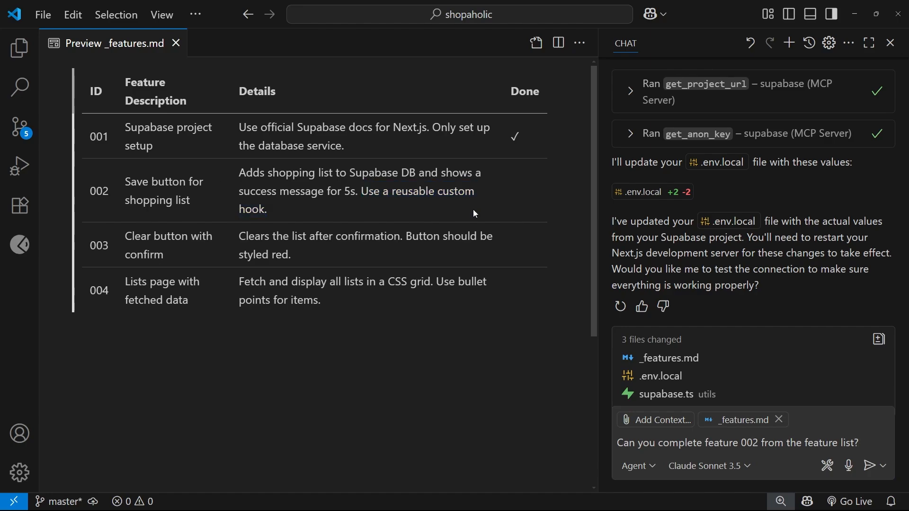
pyautogui.moveTo(869, 465)
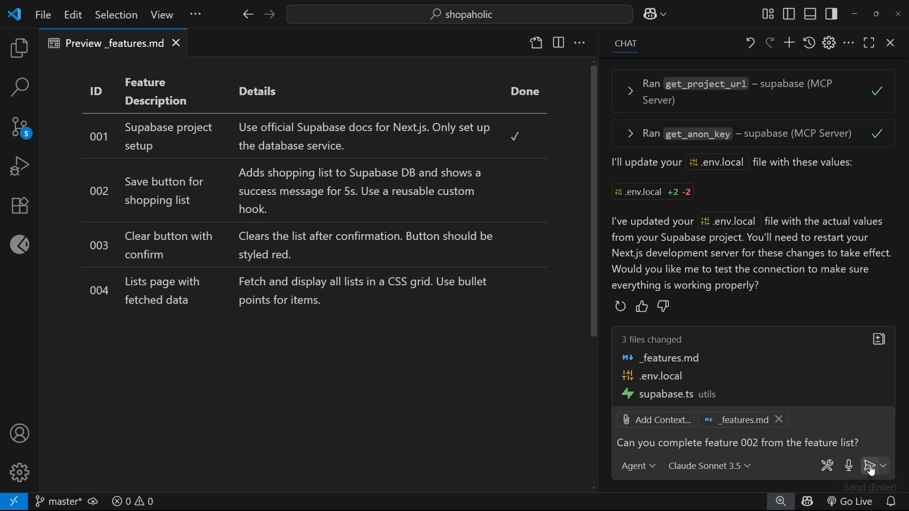
pyautogui.click(869, 465)
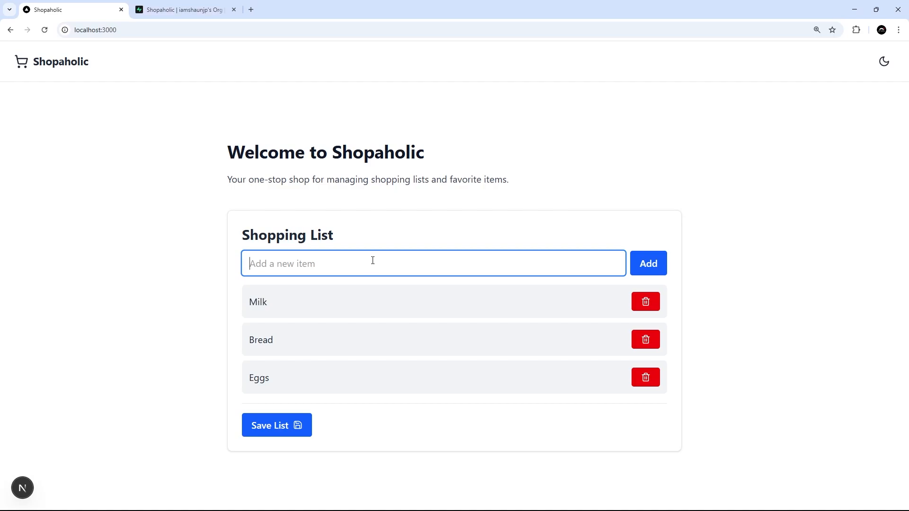
# Enter Flowers as a new item on the Shopaholic shopping list.
pyautogui.write('Fi')
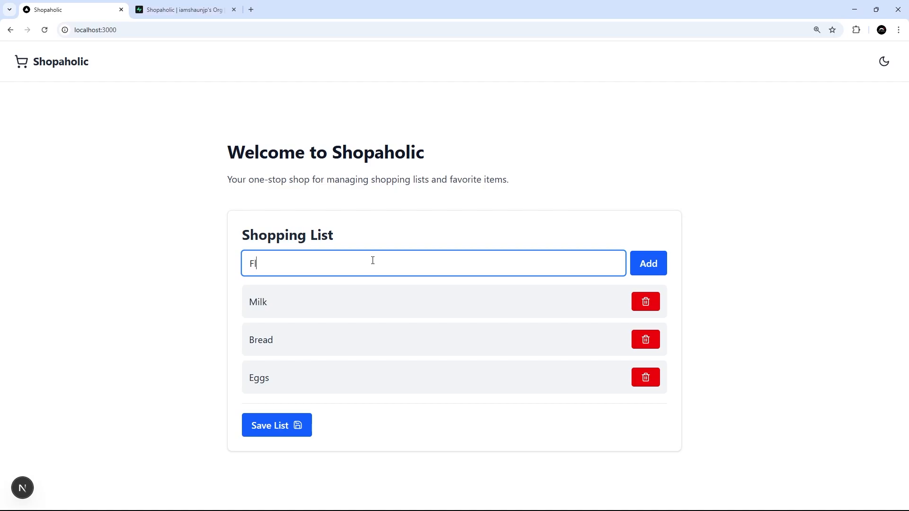
pyautogui.write('lowers')
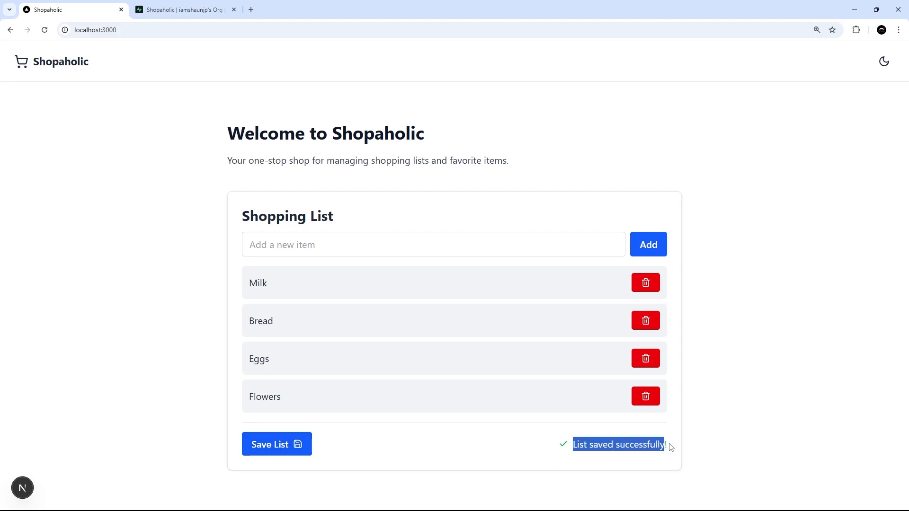
# Switch to the Supabase dashboard and reload shopping_lists to see the Milk, Bread, Eggs, Flowers row.
pyautogui.click(183, 10)
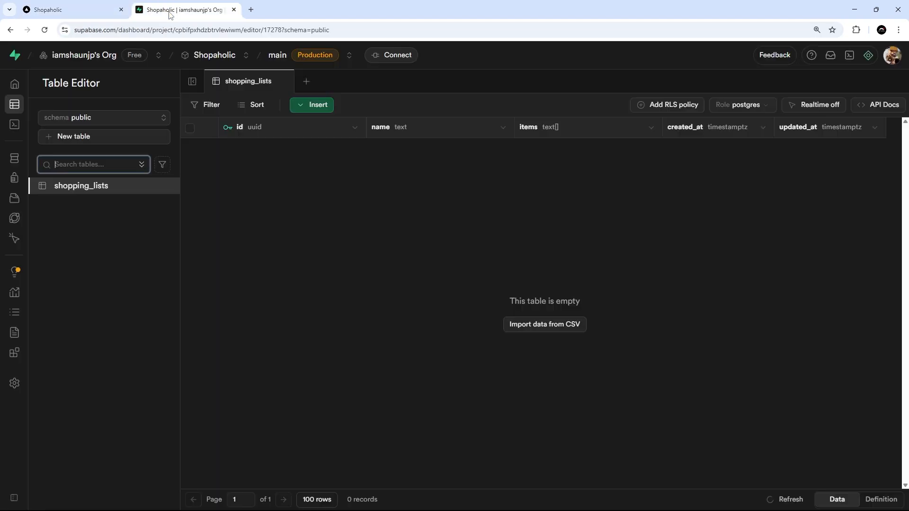
pyautogui.click(44, 30)
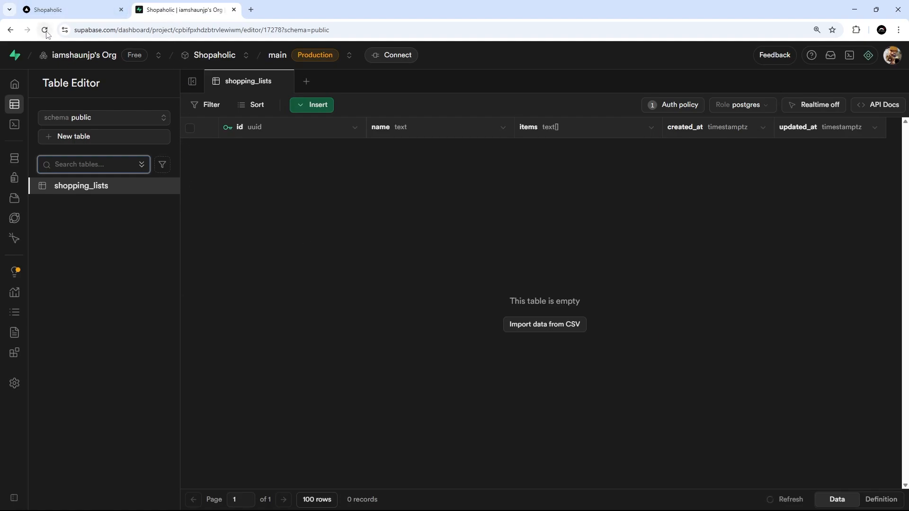
pyautogui.click(44, 29)
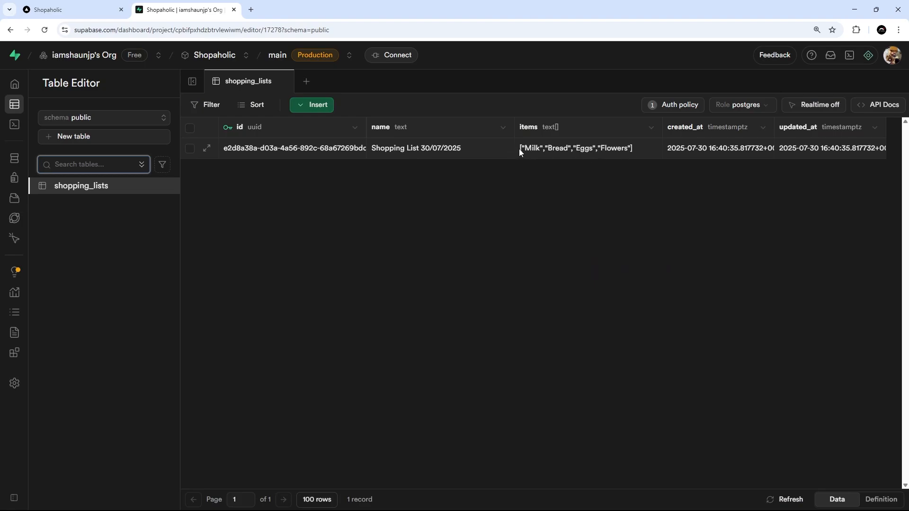
pyautogui.click(575, 147)
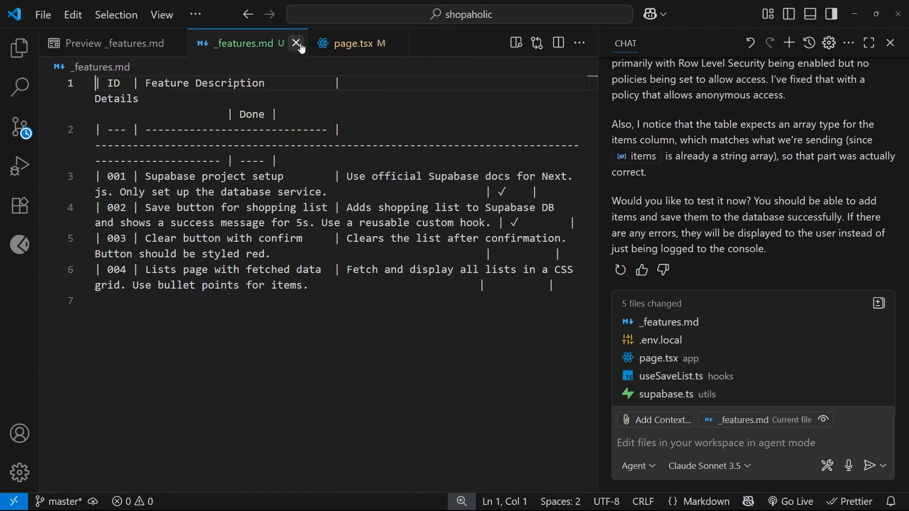
# Close the raw _features.md source tab, leaving the rendered preview open.
pyautogui.click(296, 44)
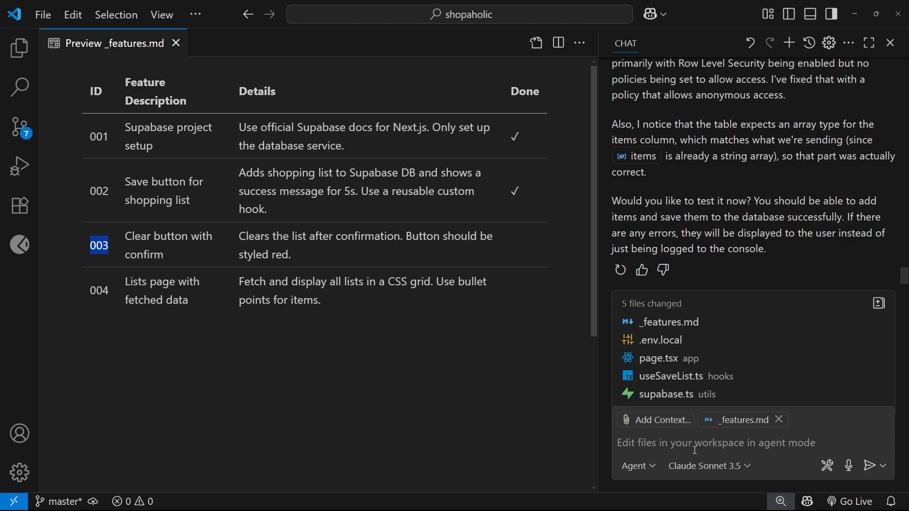
# Ask Copilot to implement feature 003, clearing only local state, not database records.
pyautogui.write('Can you')
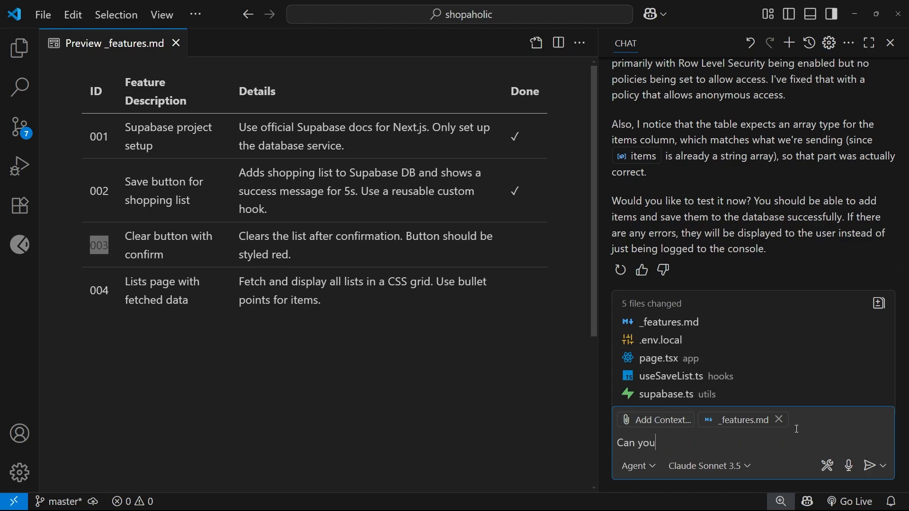
pyautogui.write('implement')
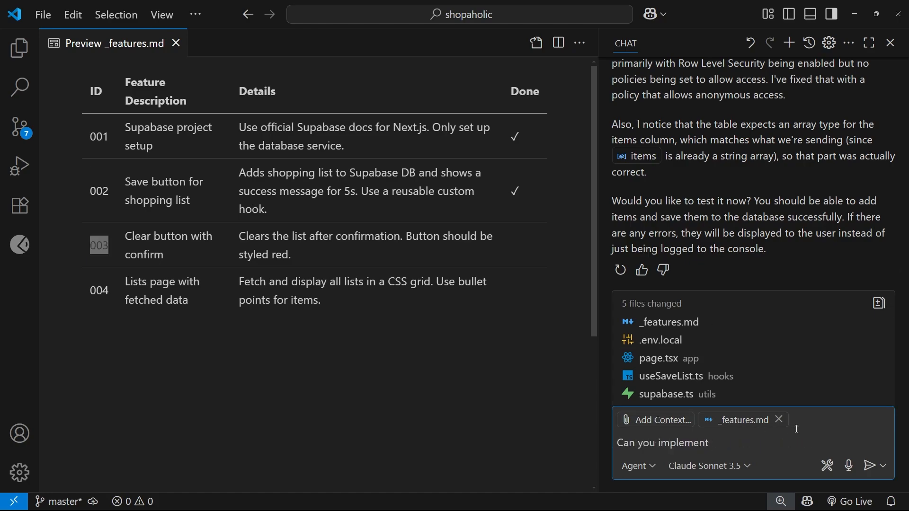
pyautogui.write('feature 00')
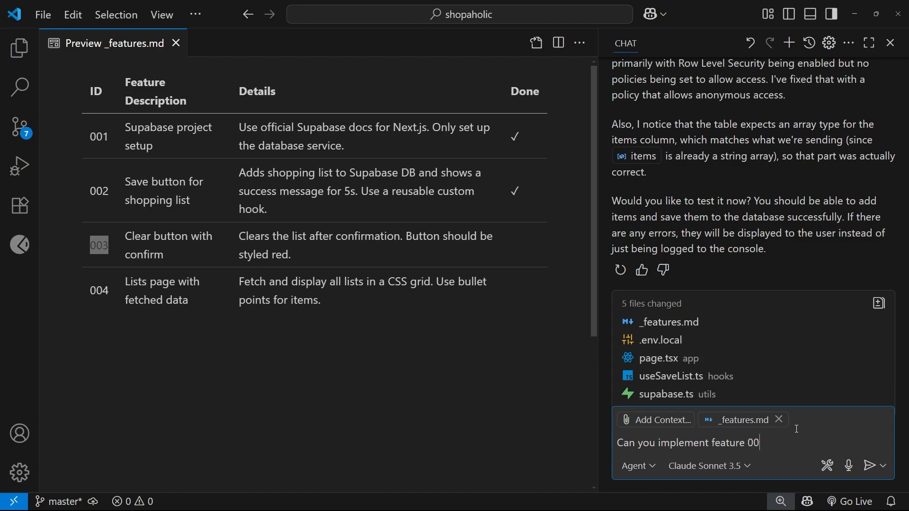
pyautogui.write('3?')
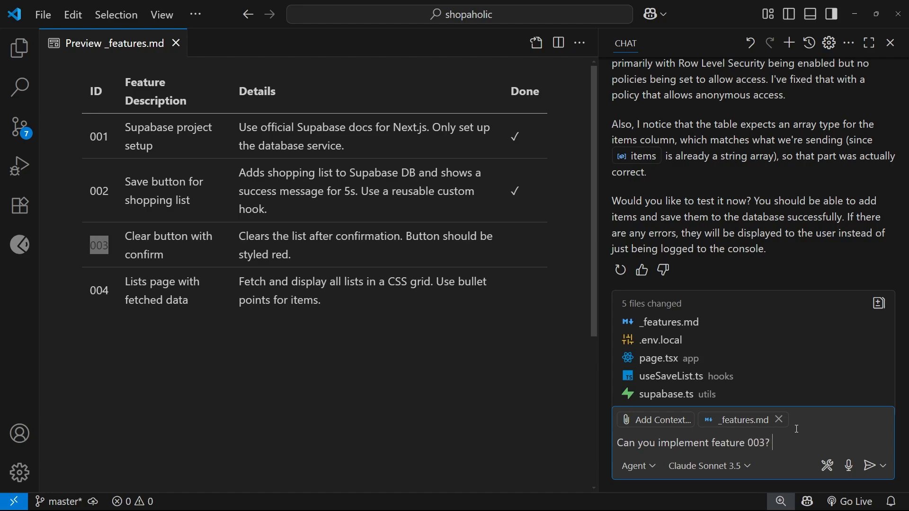
pyautogui.write('It should only clear local state, not a')
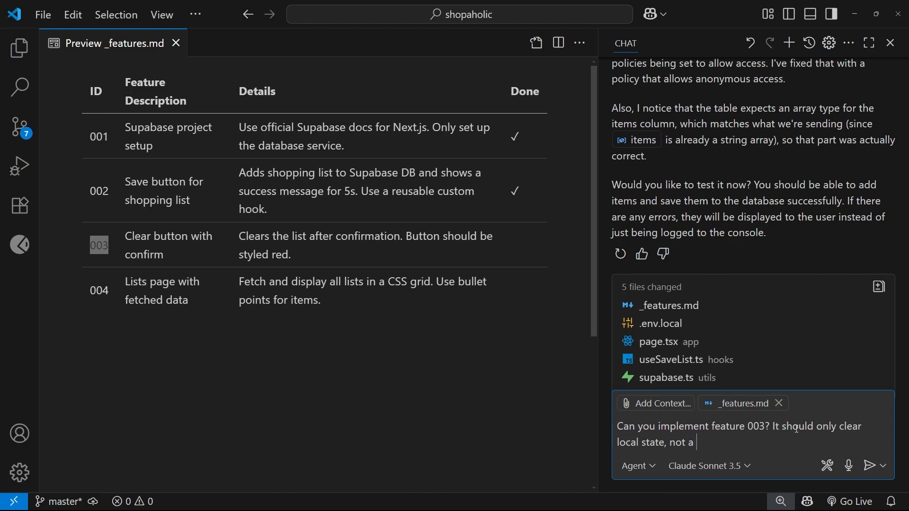
pyautogui.write('database record')
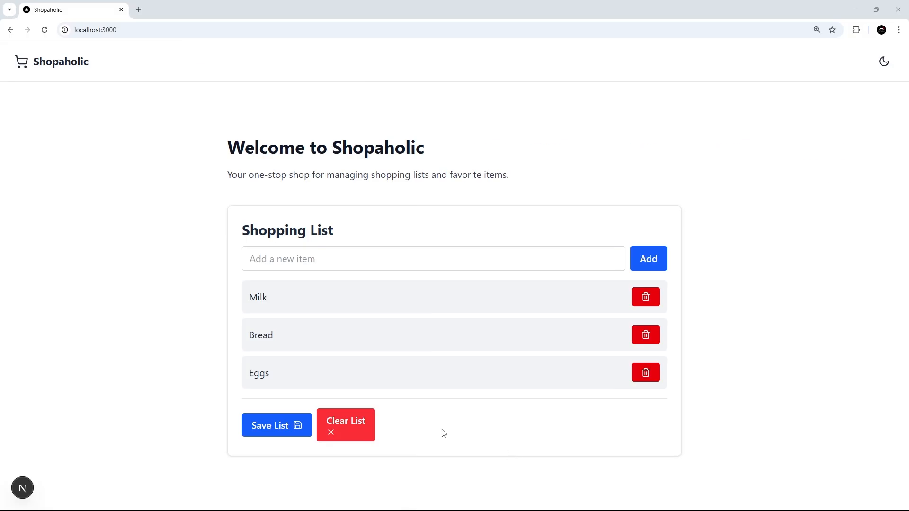
pyautogui.moveTo(345, 425)
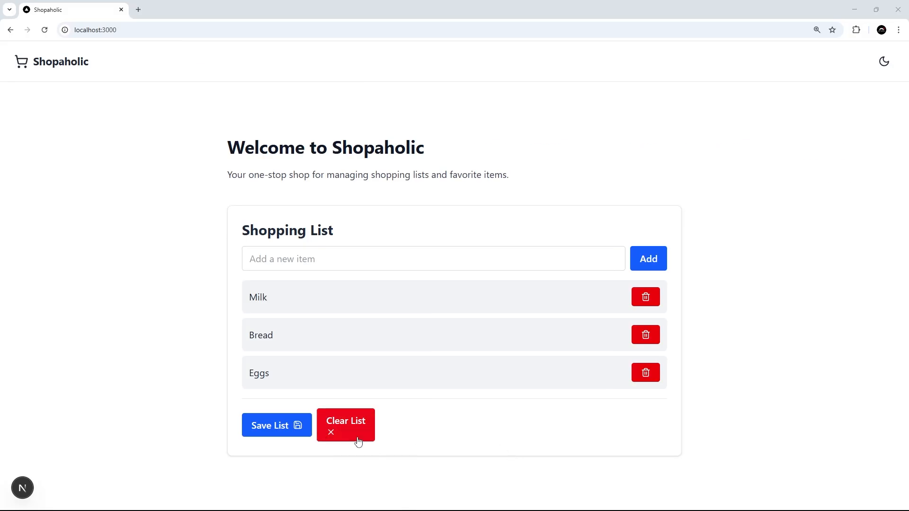
pyautogui.moveTo(453, 450)
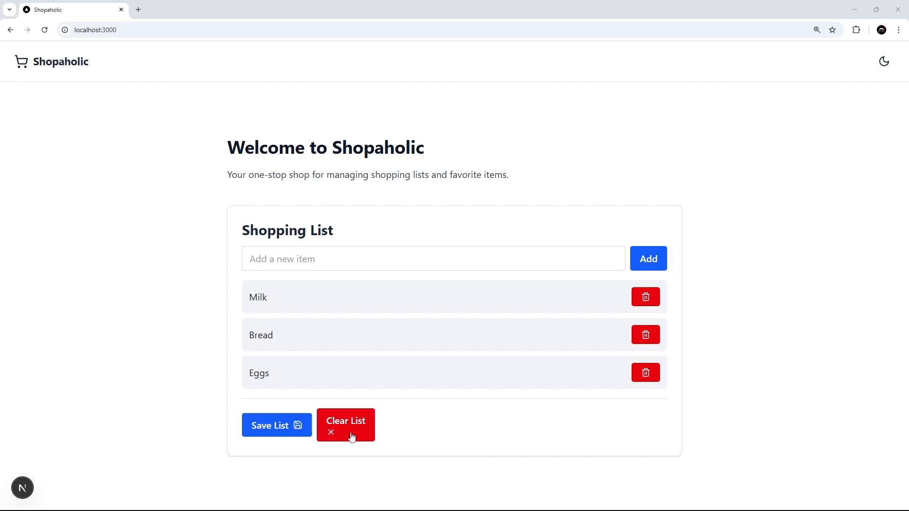
# Clear the list with confirmation, save a new cheese and milk list, then clear again.
pyautogui.click(345, 424)
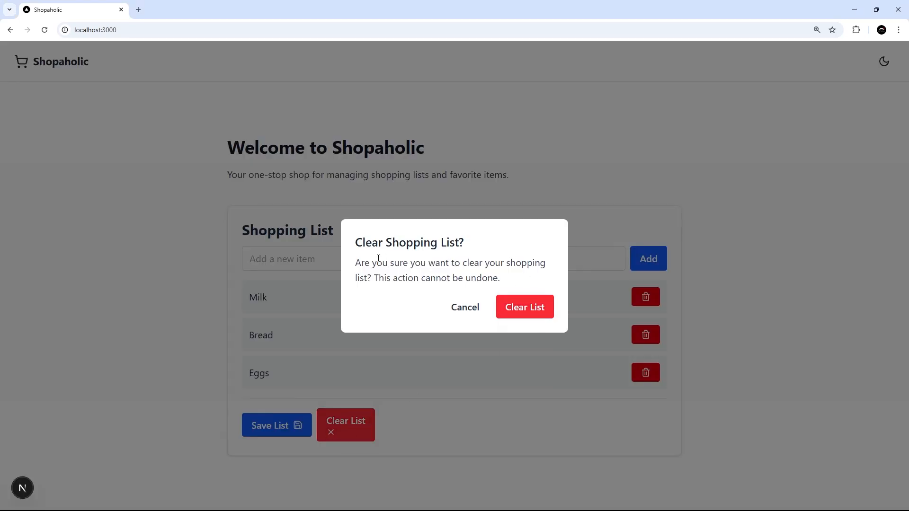
pyautogui.moveTo(524, 307)
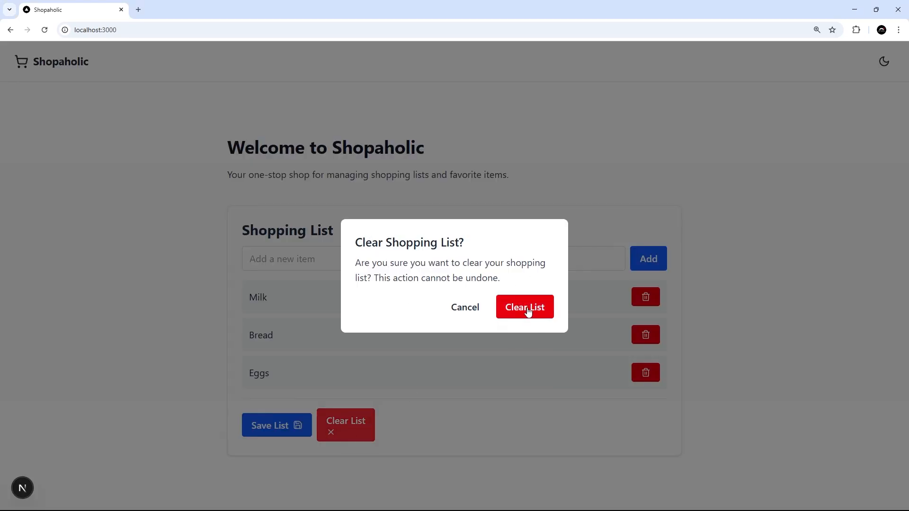
pyautogui.click(524, 307)
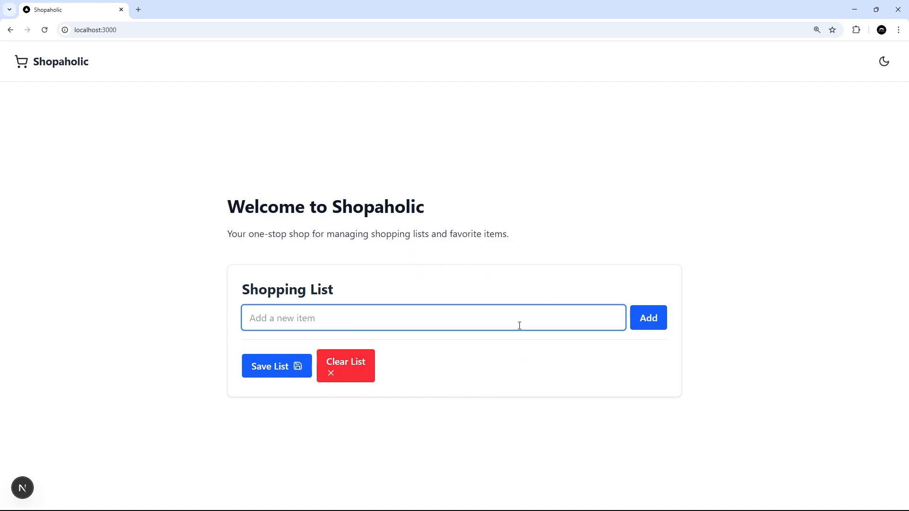
pyautogui.write('che')
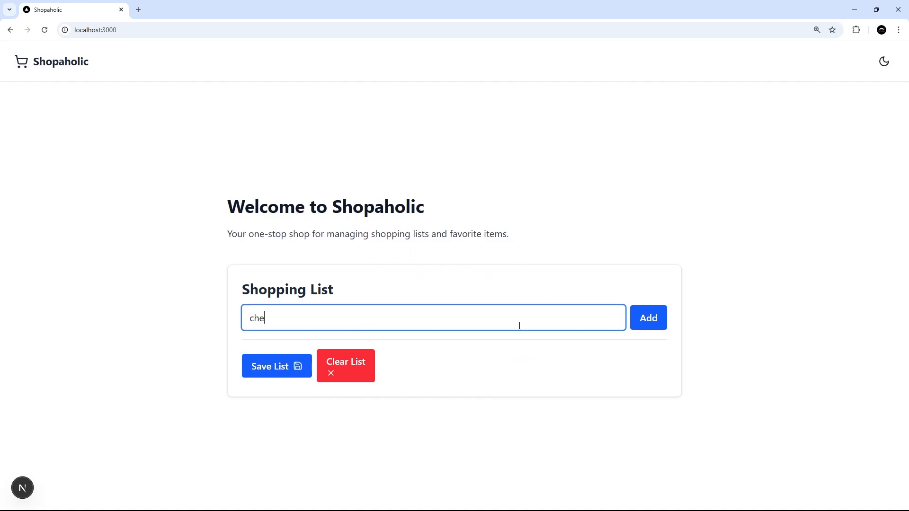
pyautogui.click(647, 317)
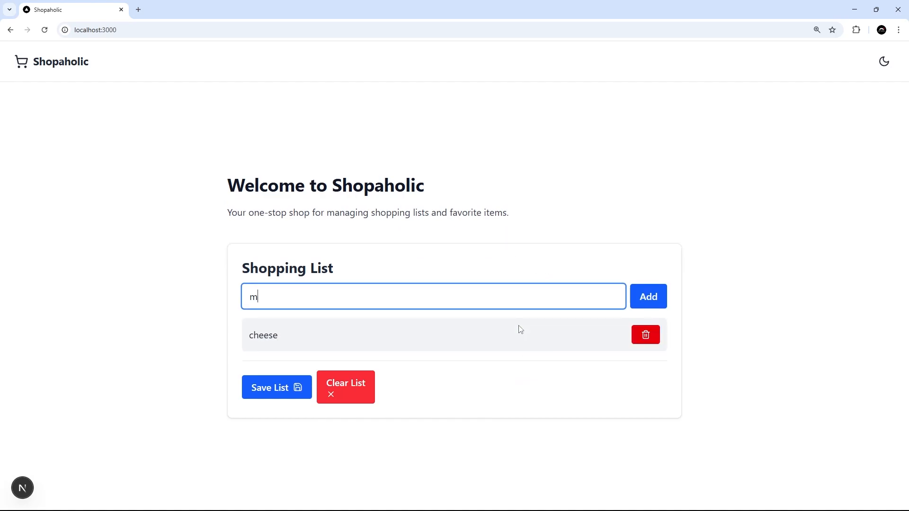
pyautogui.click(647, 296)
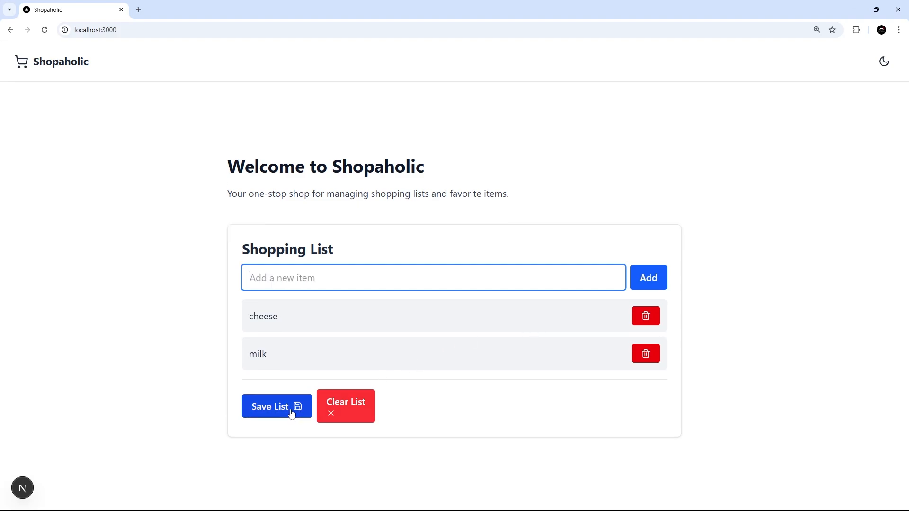
pyautogui.click(276, 406)
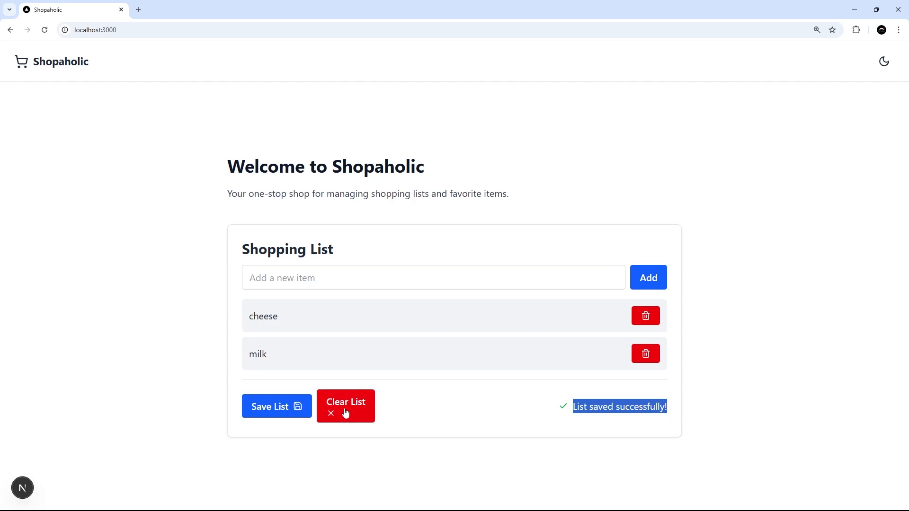
pyautogui.click(345, 405)
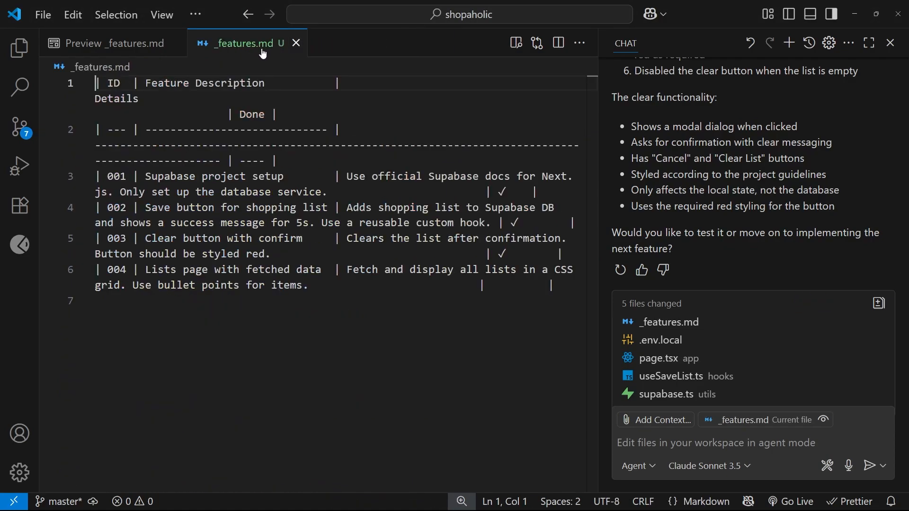
# Switch to the Preview _features.md tab to see feature 003 checked.
pyautogui.click(110, 43)
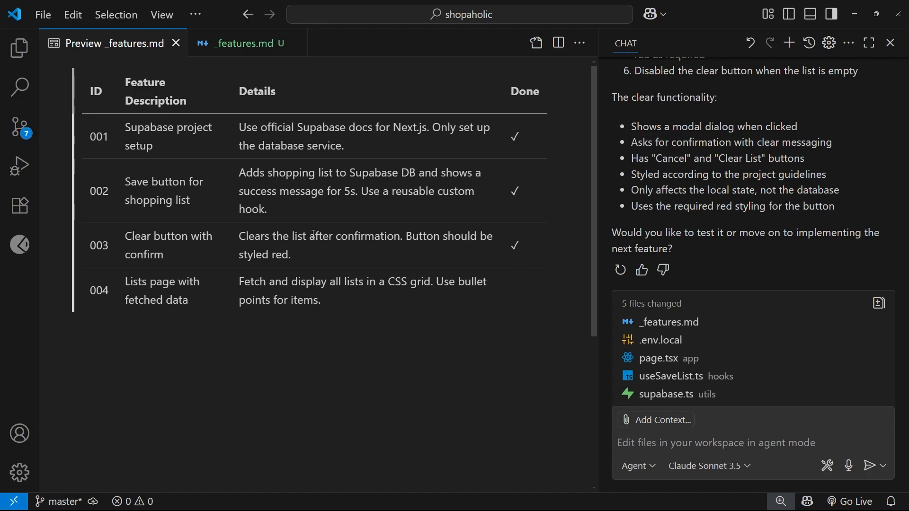
pyautogui.moveTo(377, 305)
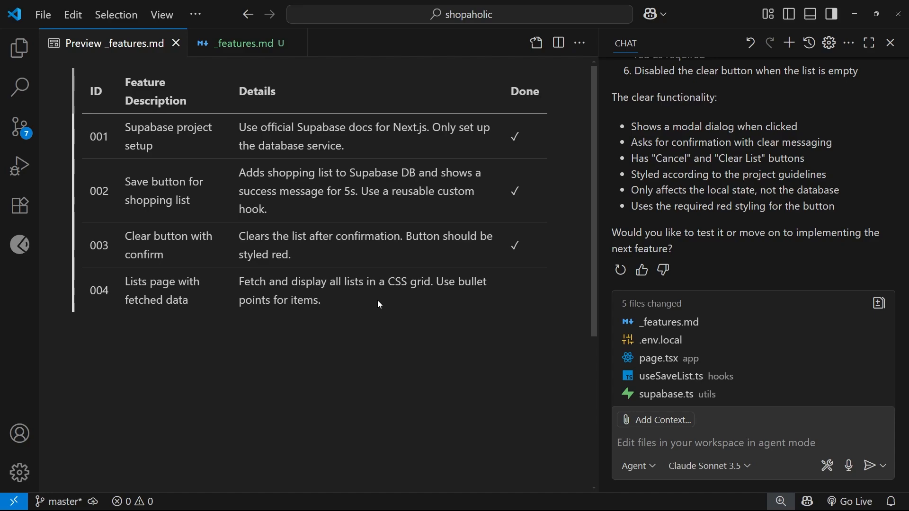
pyautogui.moveTo(19, 127)
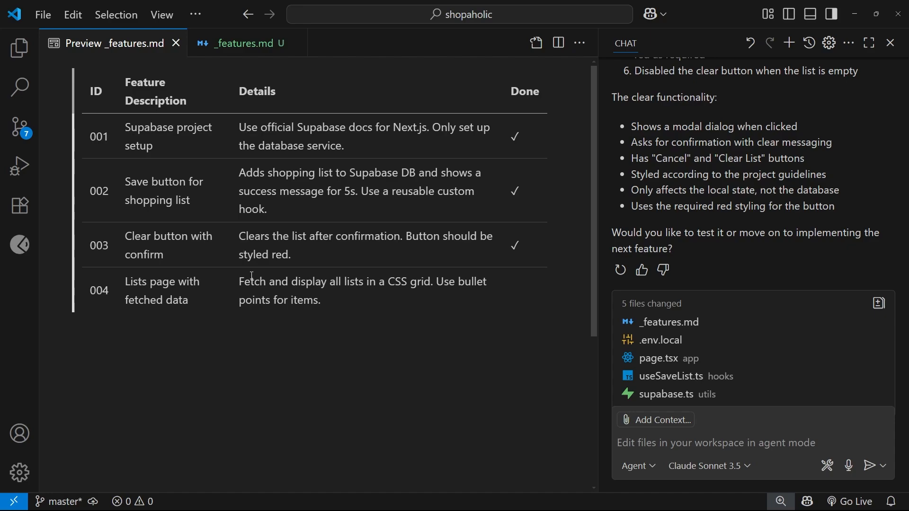
pyautogui.moveTo(255, 273)
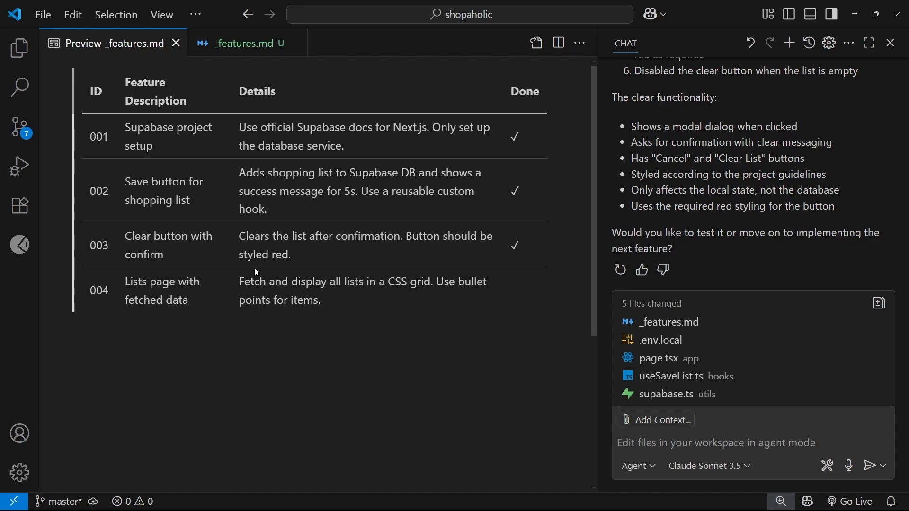
pyautogui.moveTo(330, 174)
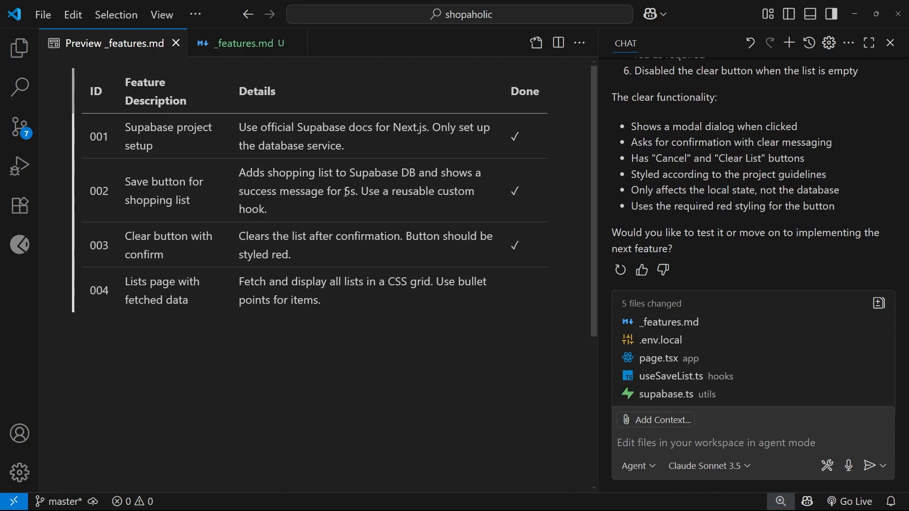
pyautogui.moveTo(346, 195)
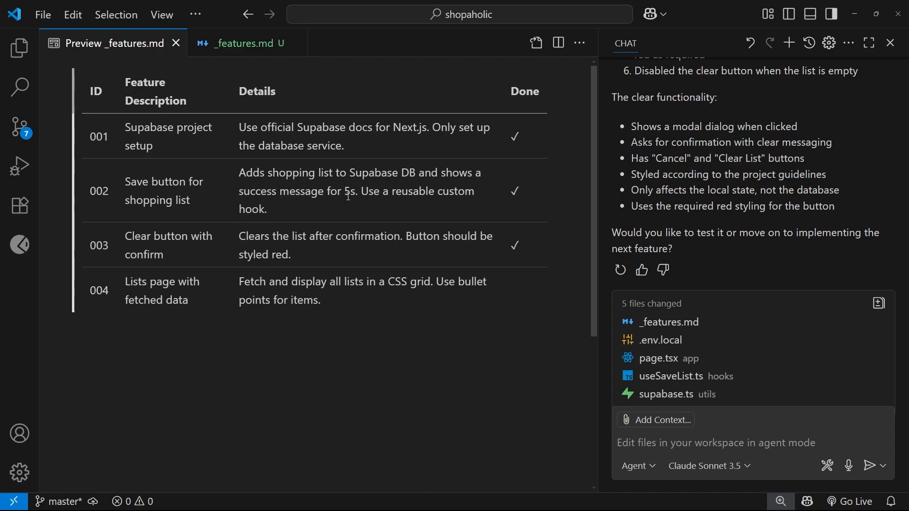